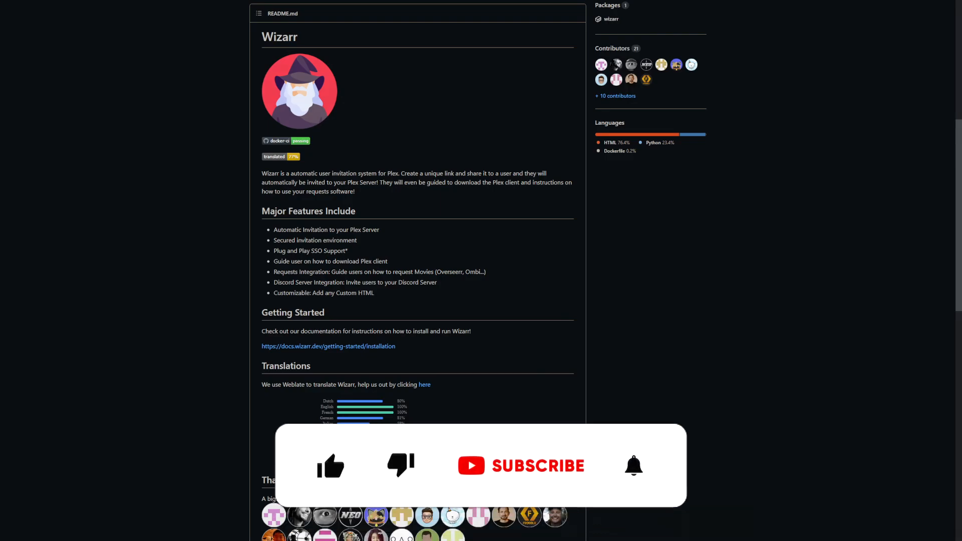
# Browse the Wizarr project page, noting features such as Plug and Play SSO
pyautogui.click(331, 457)
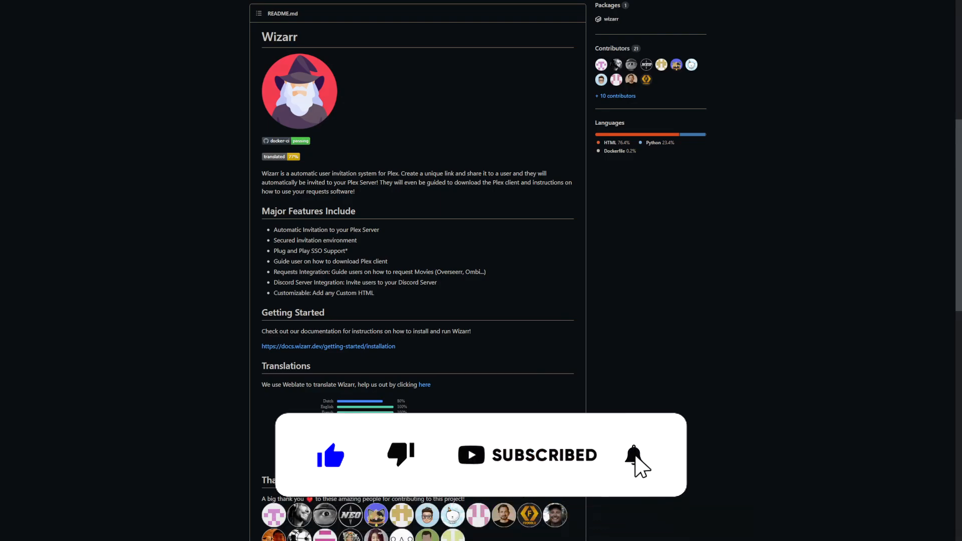
pyautogui.click(634, 455)
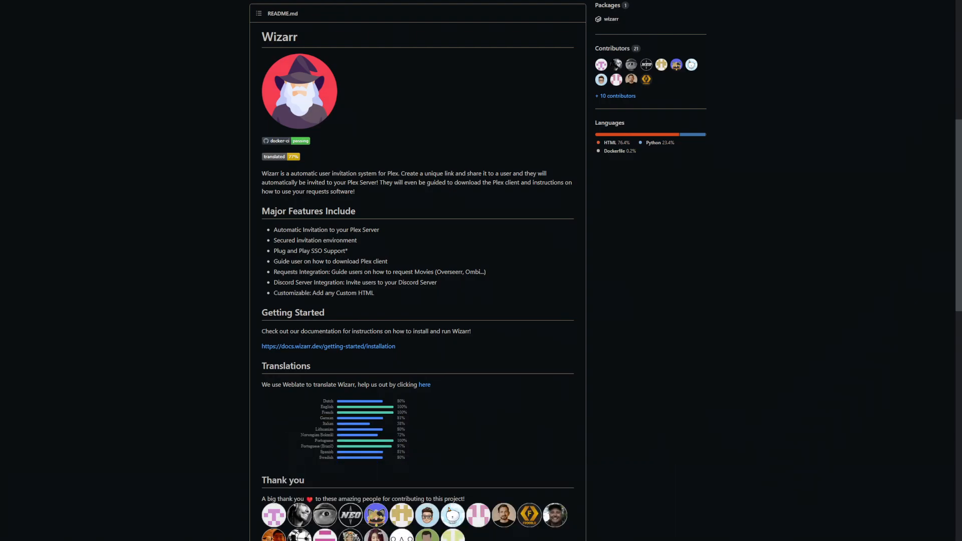
pyautogui.moveTo(620, 230)
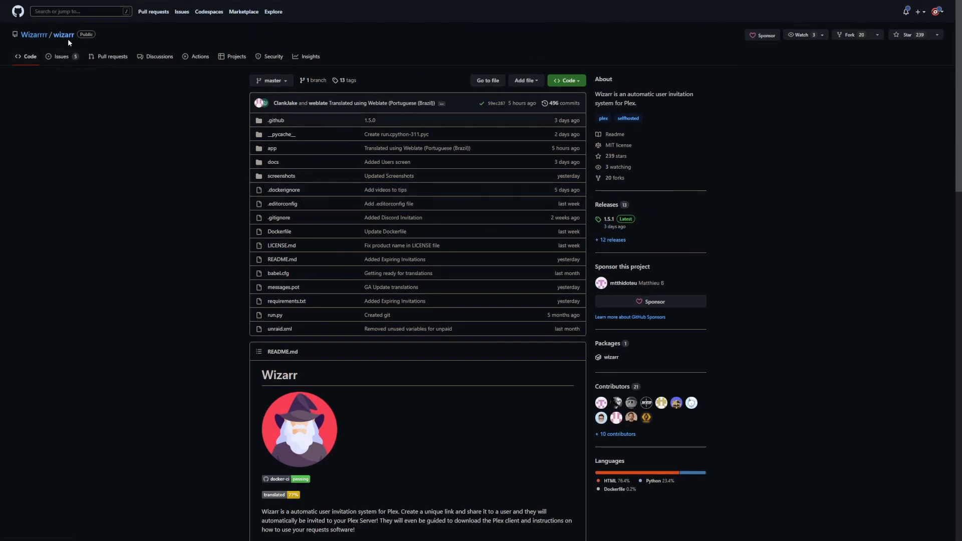
pyautogui.scroll(-3)
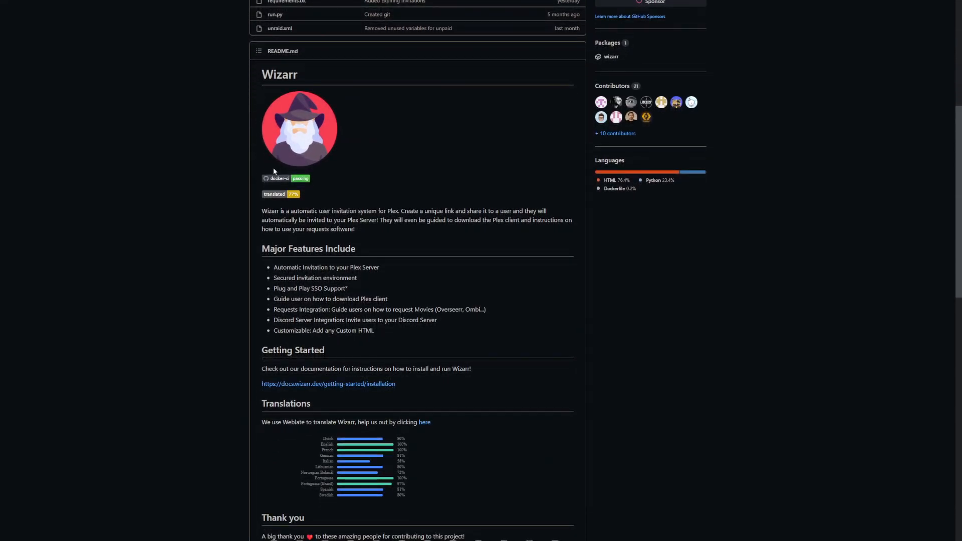
pyautogui.scroll(-3)
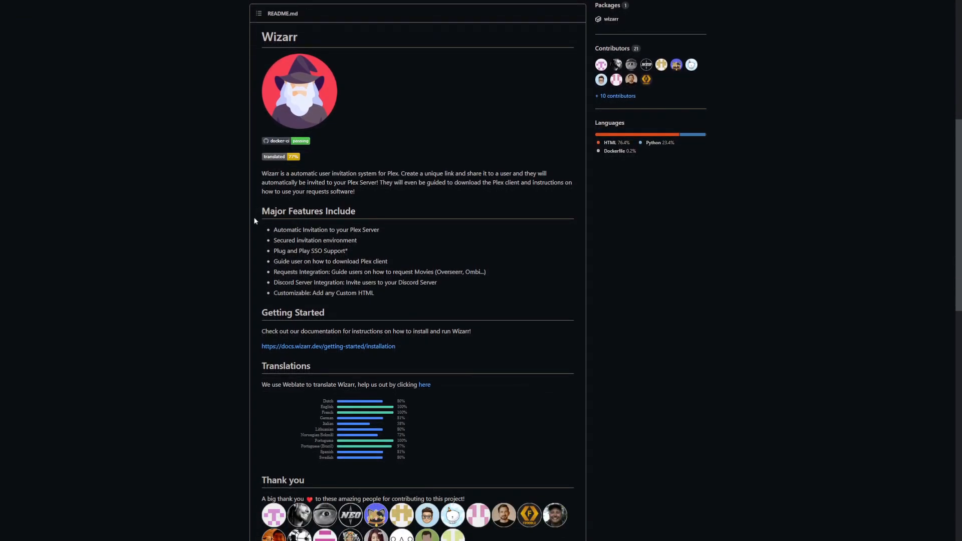
pyautogui.moveTo(313, 293)
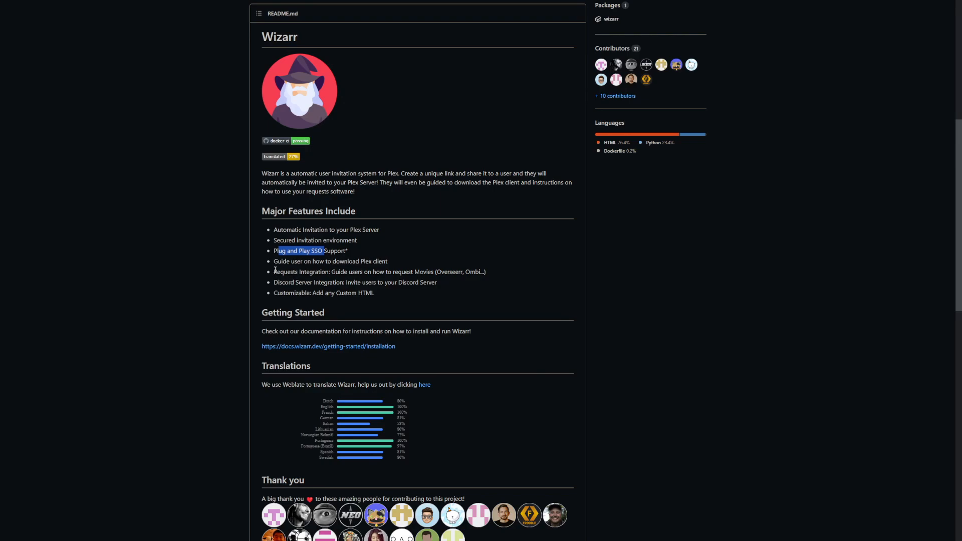
pyautogui.doubleClick(301, 271)
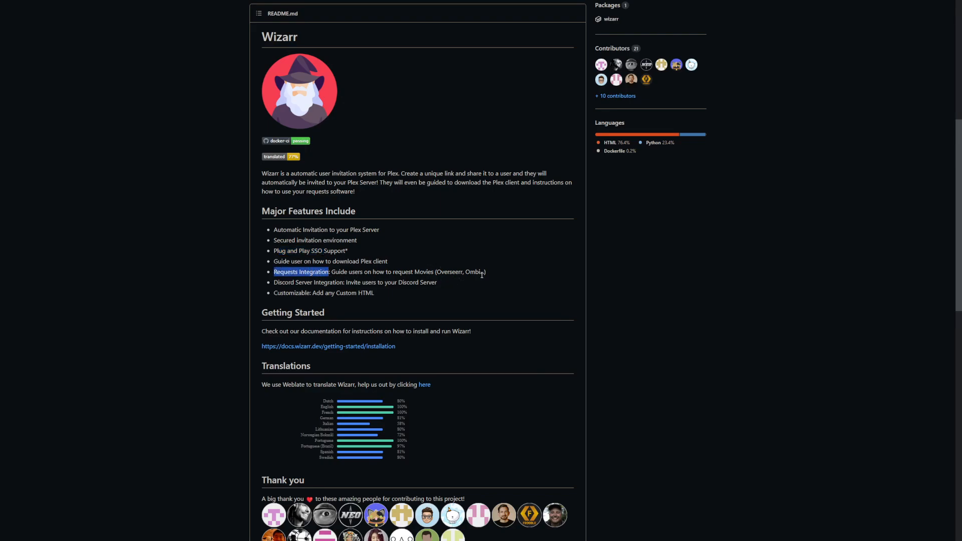
pyautogui.moveTo(279, 284)
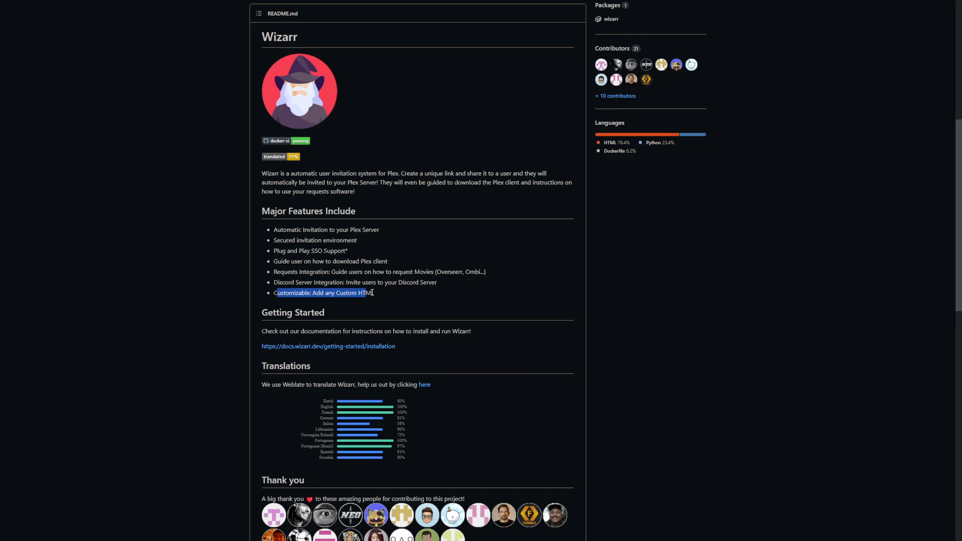
pyautogui.moveTo(378, 296)
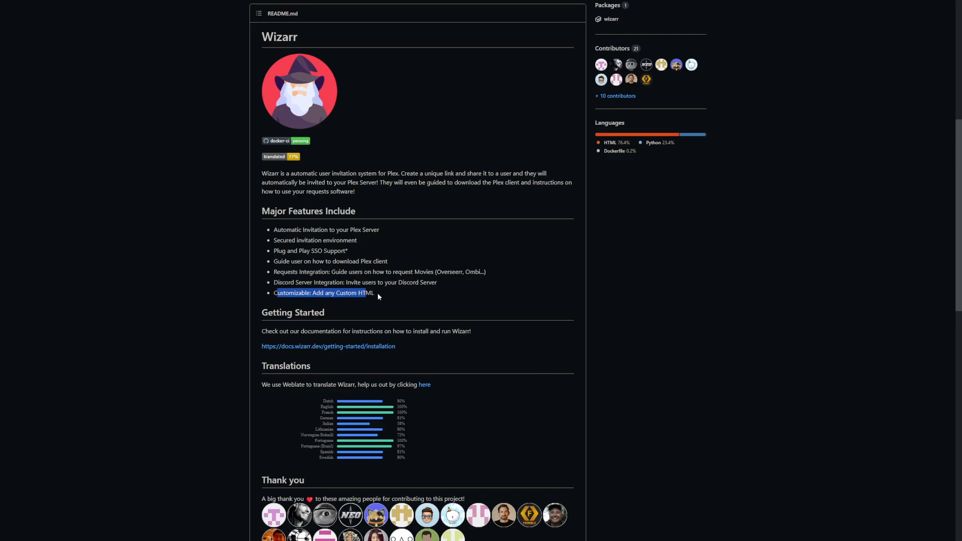
pyautogui.moveTo(378, 299)
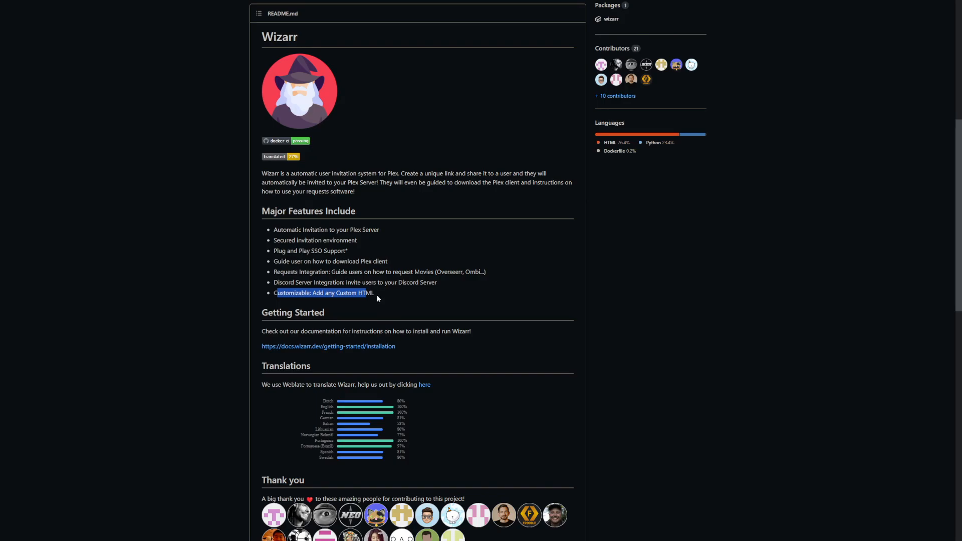
pyautogui.scroll(-3)
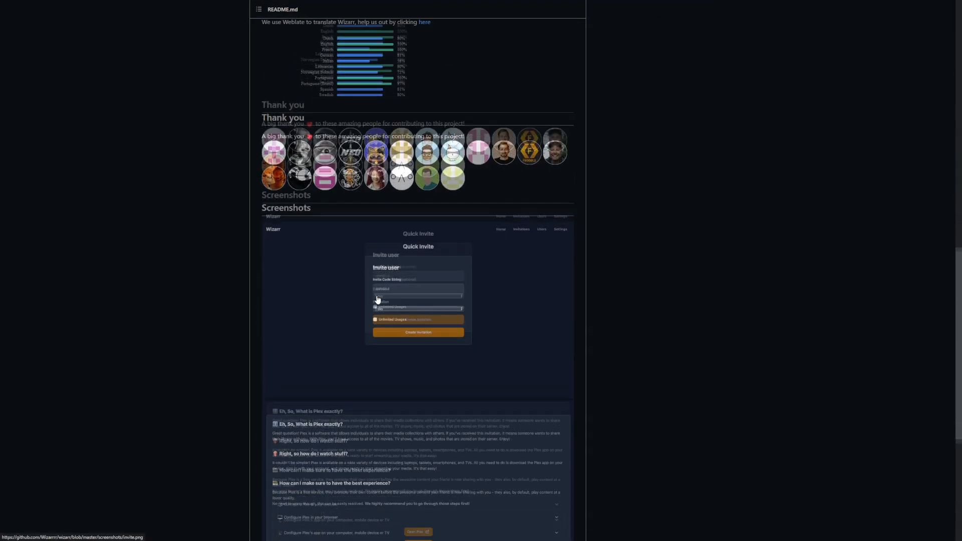
pyautogui.scroll(-3)
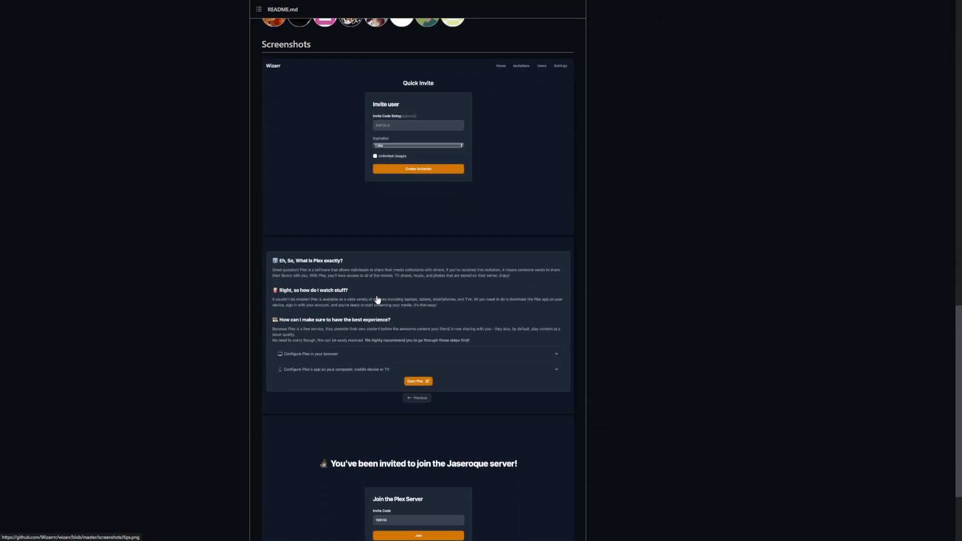
pyautogui.moveTo(537, 141)
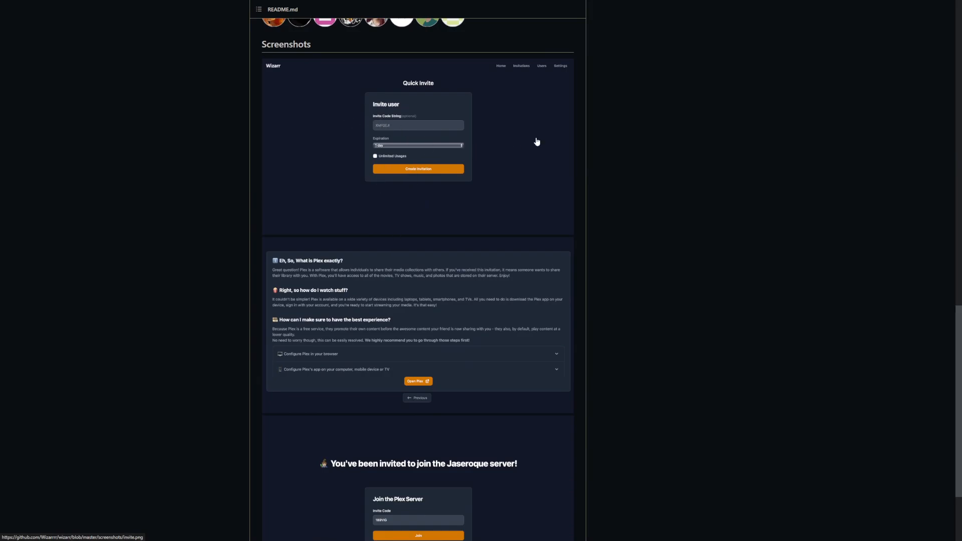
pyautogui.moveTo(440, 142)
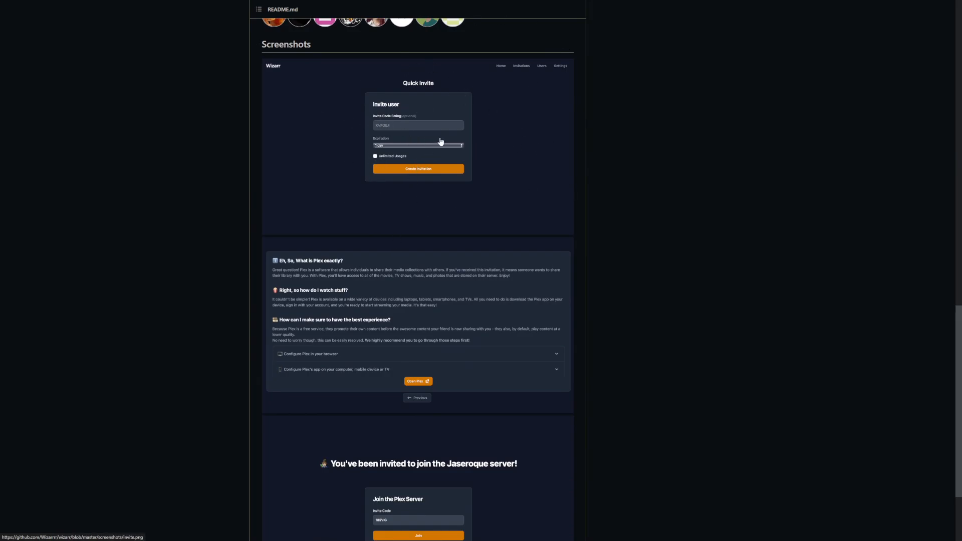
pyautogui.scroll(-3)
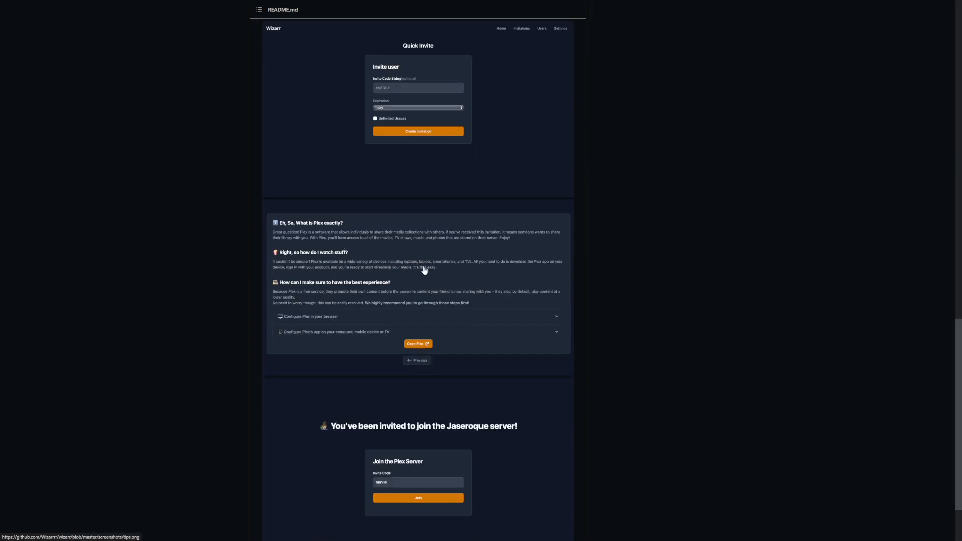
pyautogui.scroll(-3)
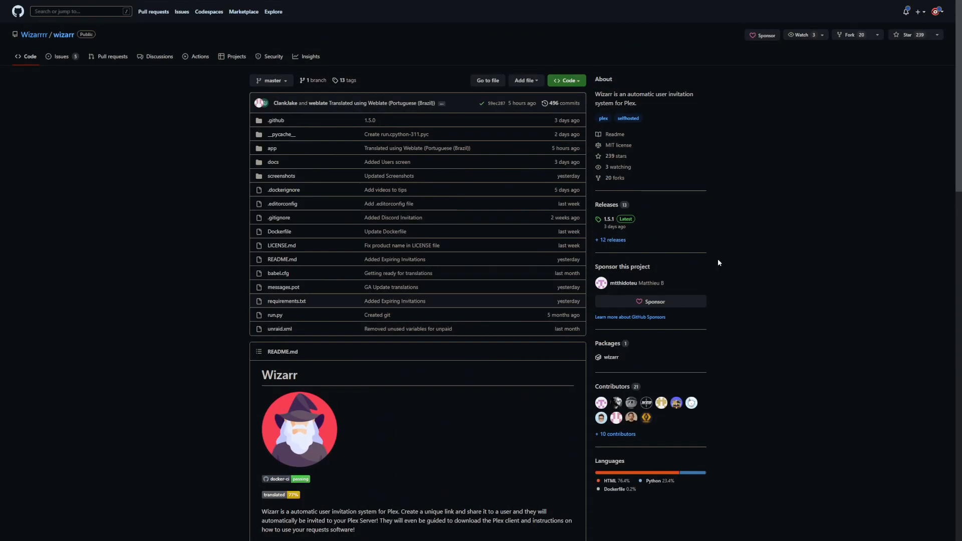
pyautogui.moveTo(731, 253)
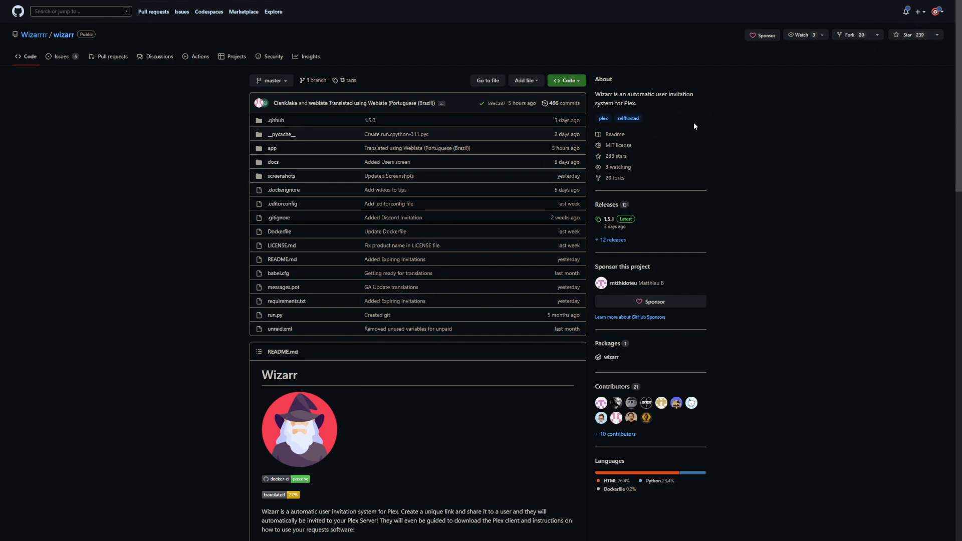
pyautogui.moveTo(691, 126)
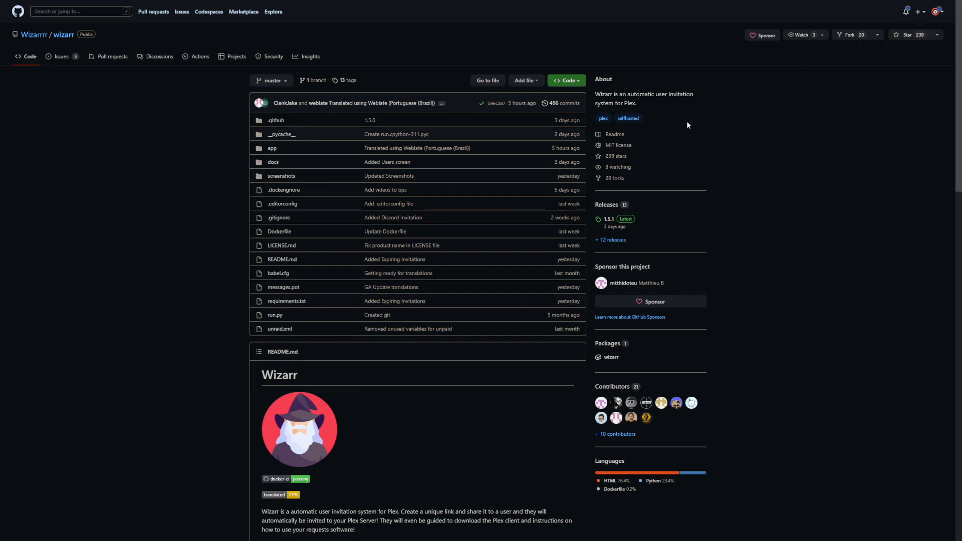
pyautogui.moveTo(680, 127)
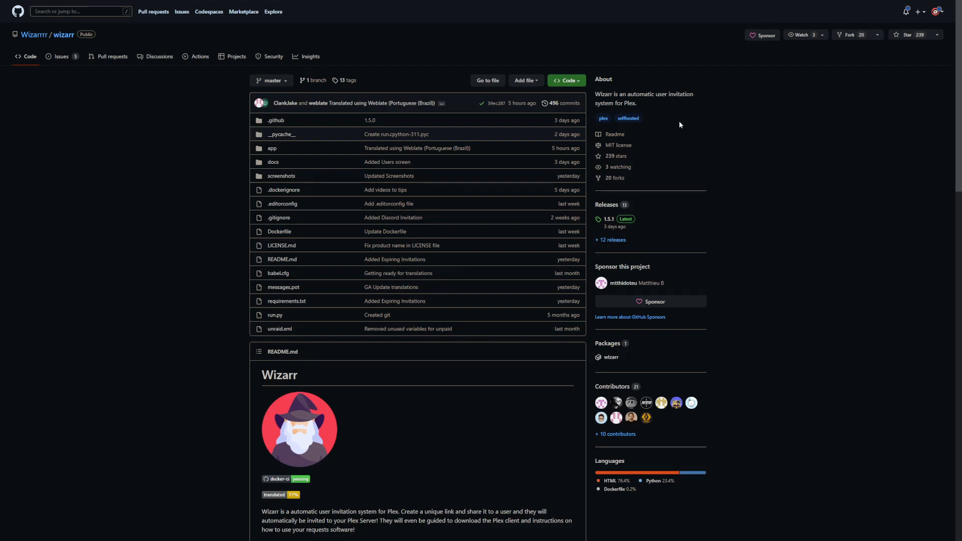
pyautogui.scroll(-3)
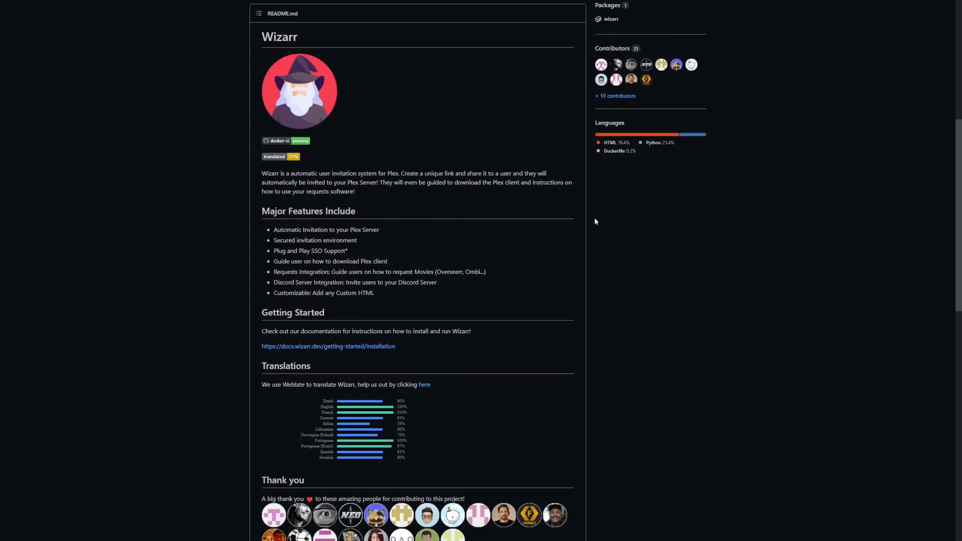
pyautogui.moveTo(587, 224)
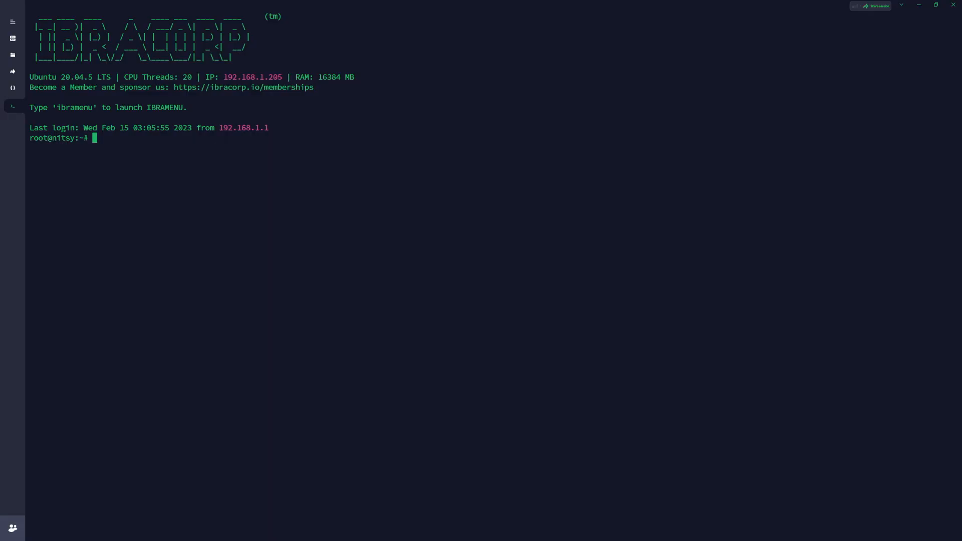
pyautogui.moveTo(909, 198)
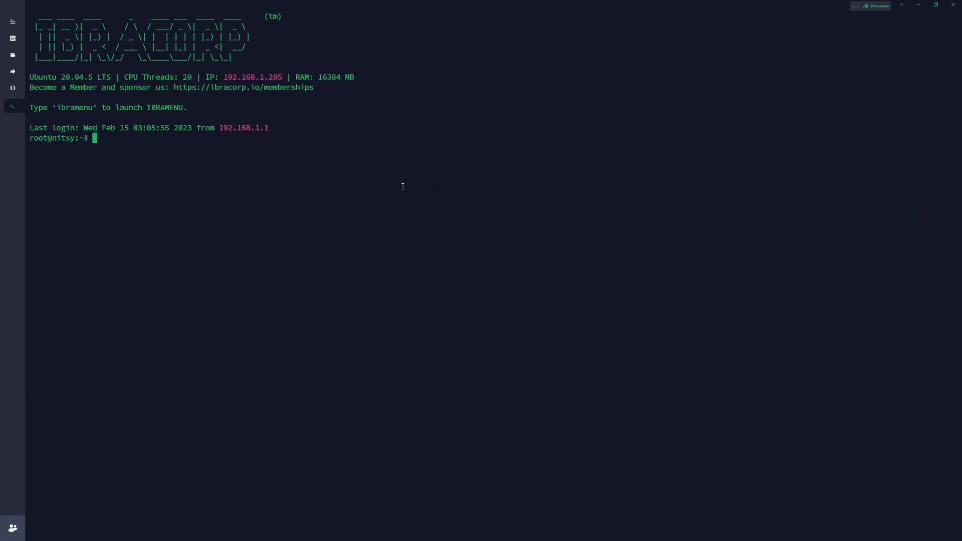
pyautogui.moveTo(293, 191)
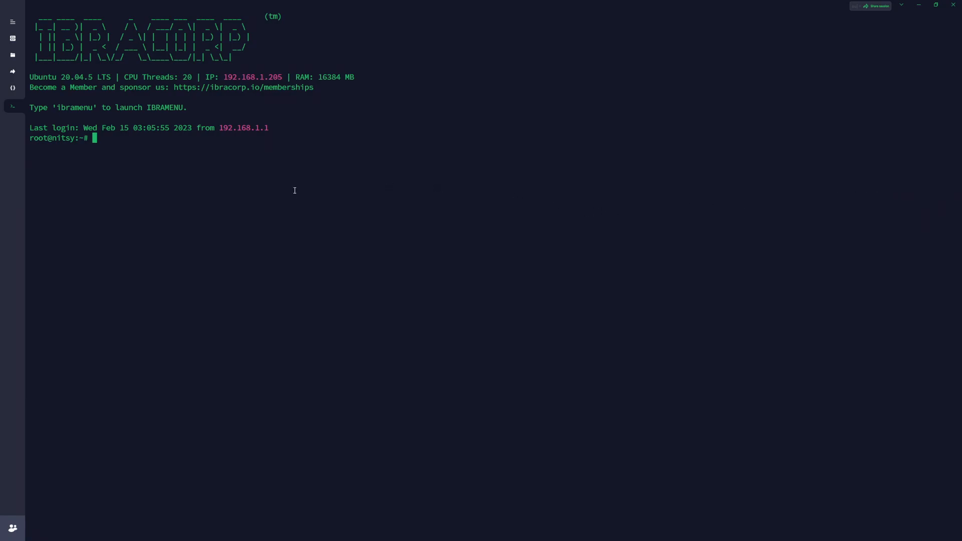
# List the running Docker containers on the server with docker ps
pyautogui.write('docker ps')
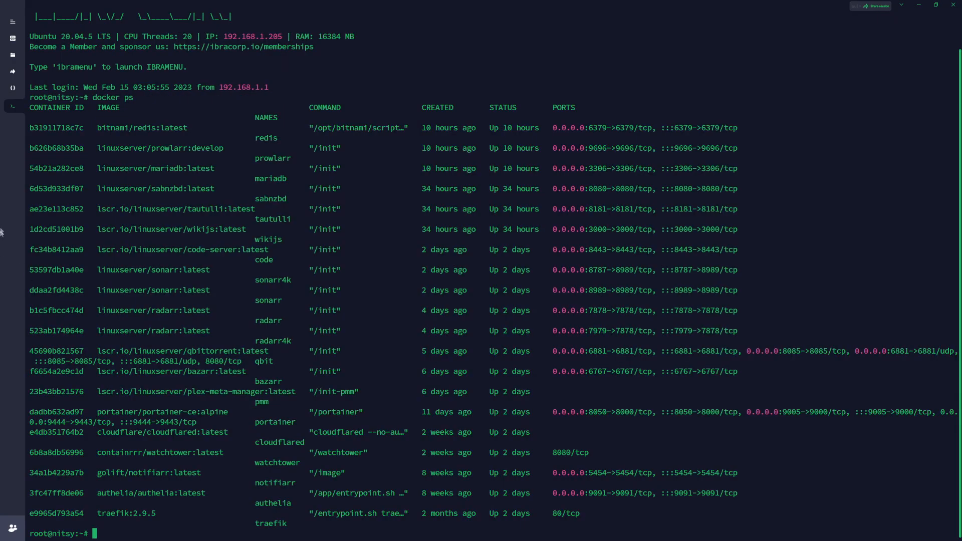
pyautogui.moveTo(298, 274)
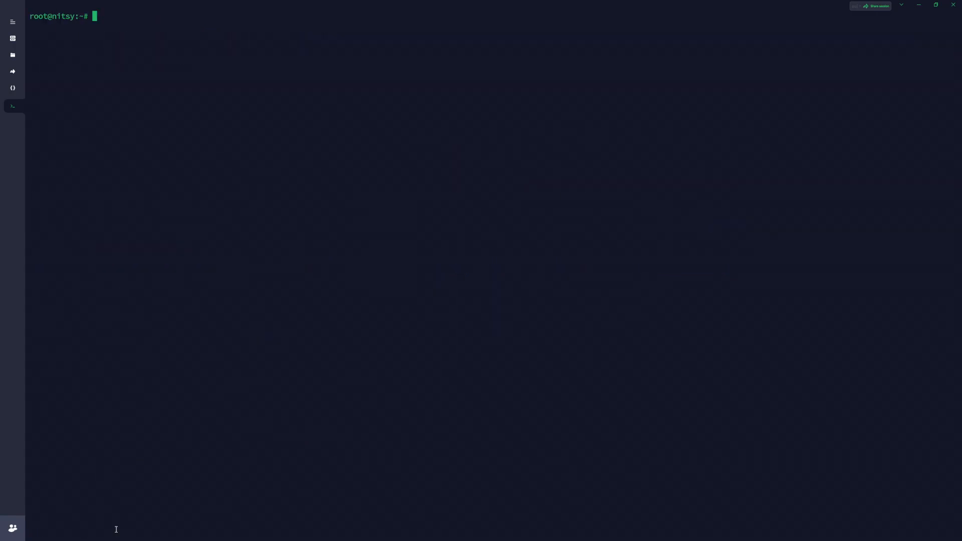
# Move into /opt, list it, make a wizarr directory and start entering it
pyautogui.write('cd /opt')
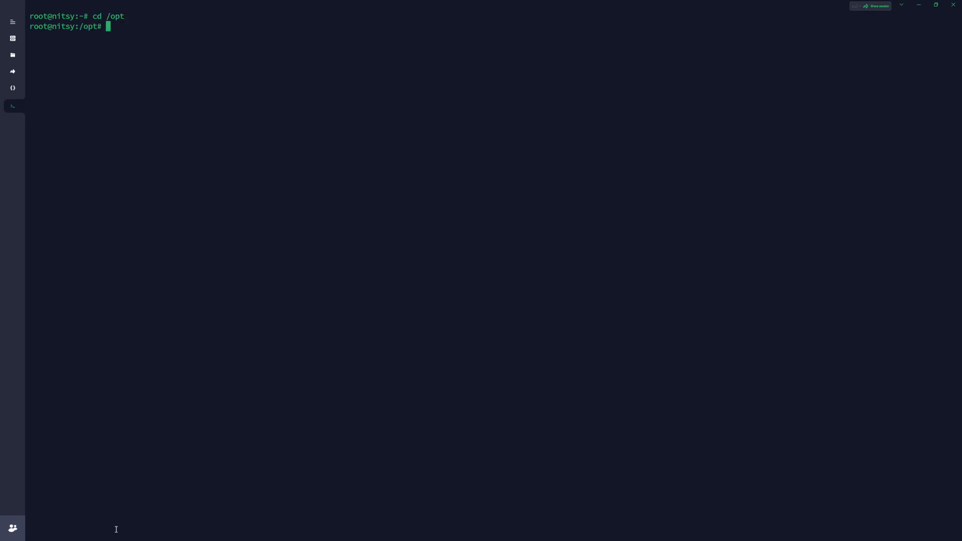
pyautogui.write('ls')
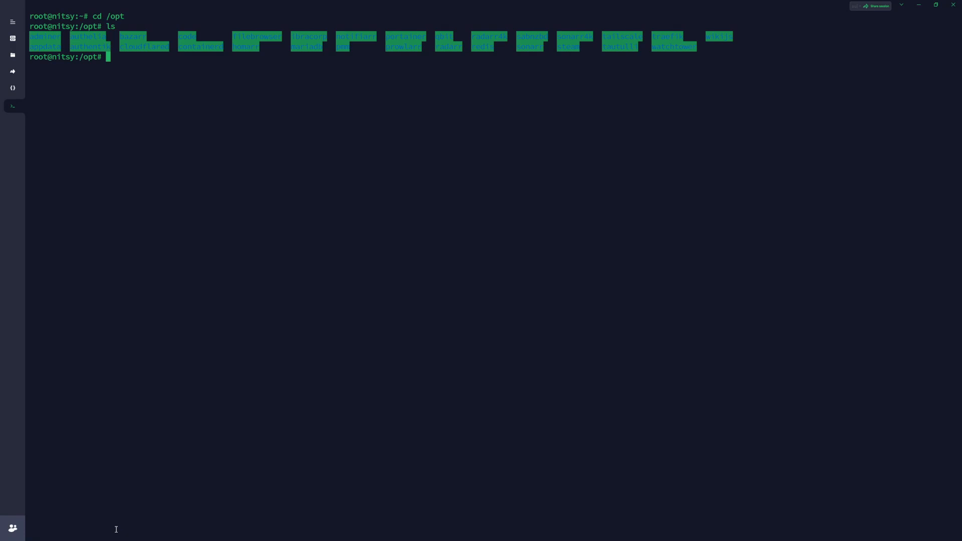
pyautogui.write('mkdir')
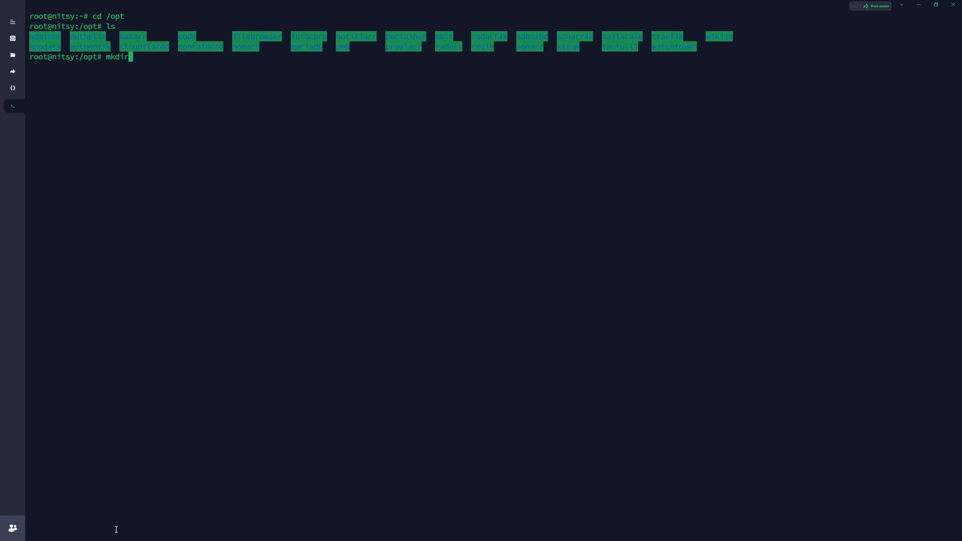
pyautogui.write('wiza')
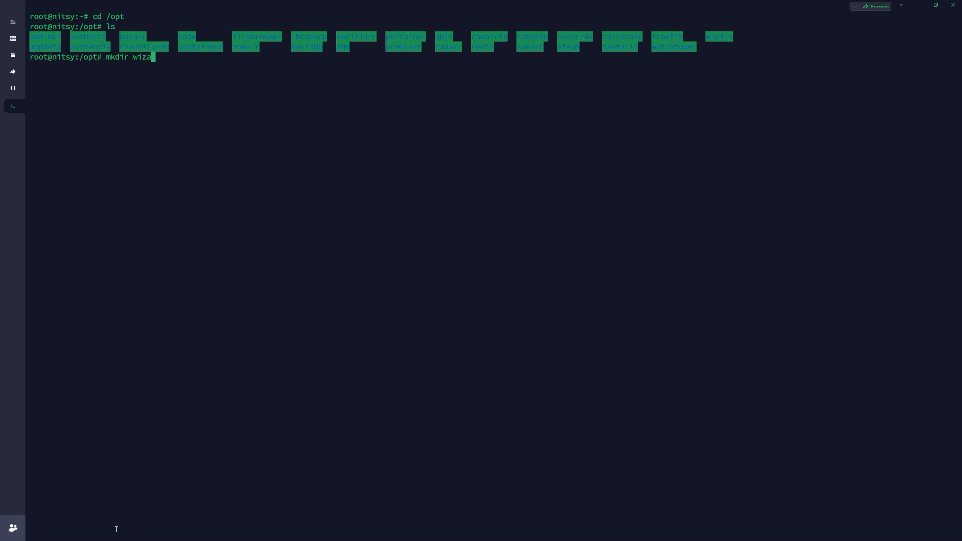
pyautogui.write('rr')
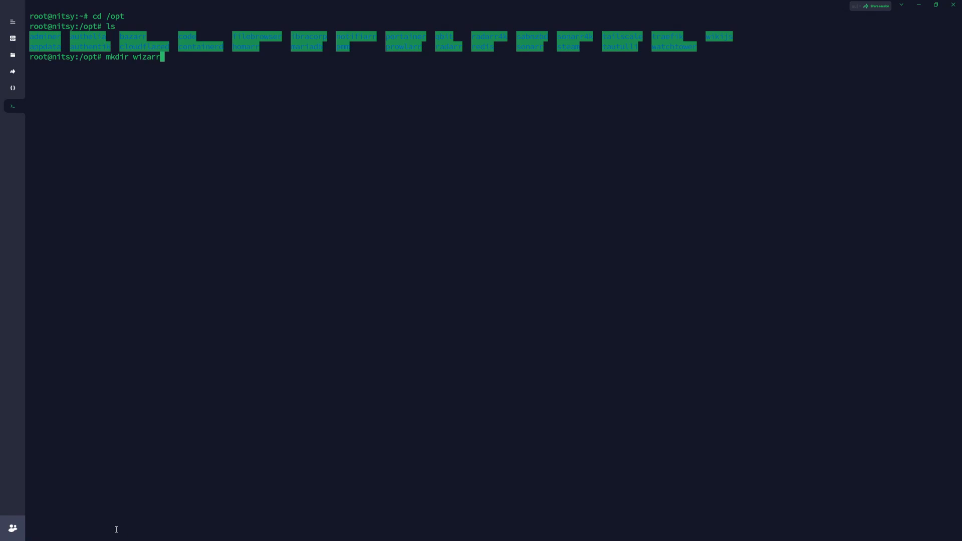
pyautogui.write('cd wi')
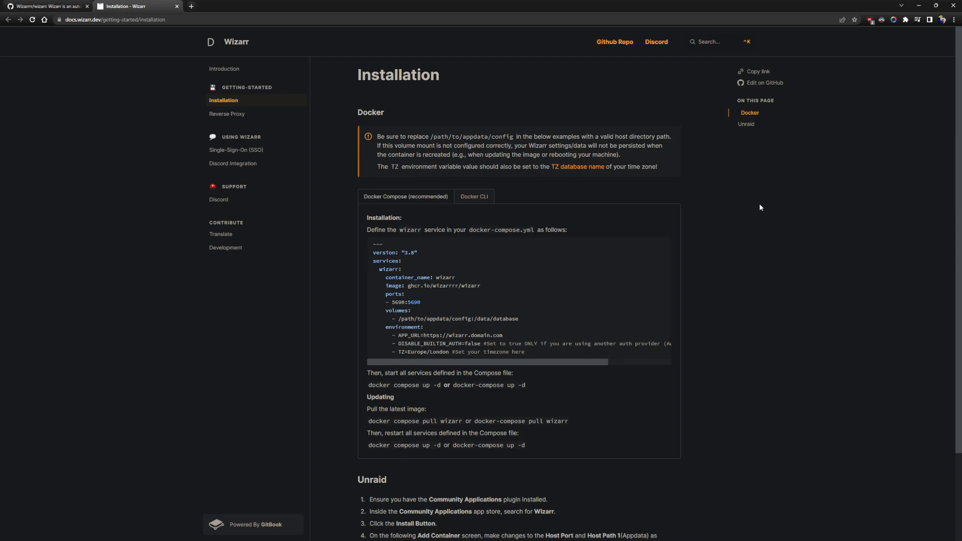
pyautogui.moveTo(776, 196)
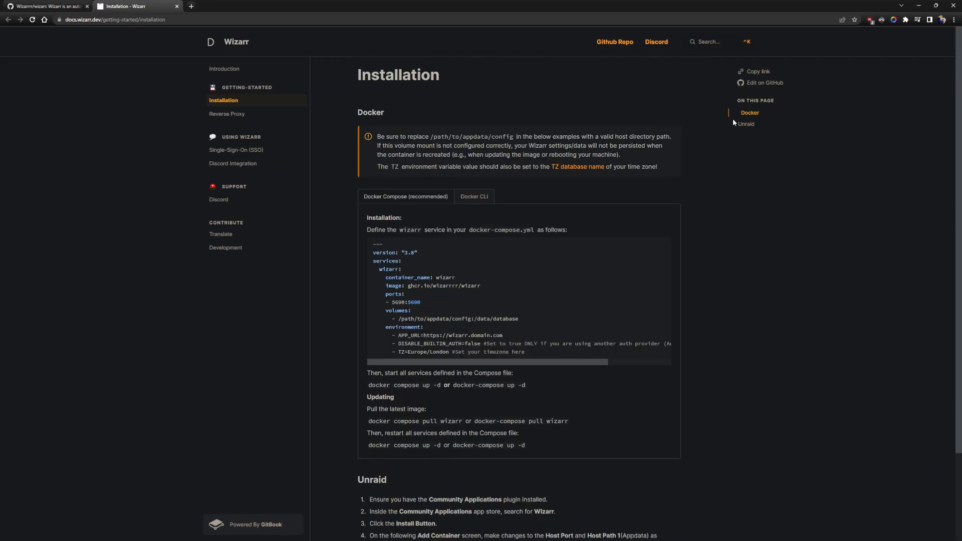
# Select the whole wizarr docker-compose YAML example in the docs and copy it
pyautogui.scroll(-3)
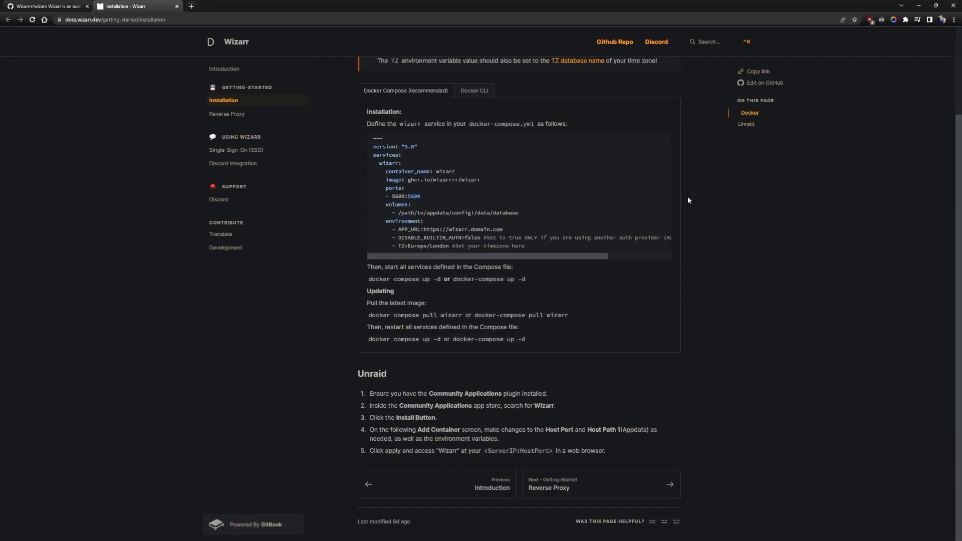
pyautogui.moveTo(481, 143)
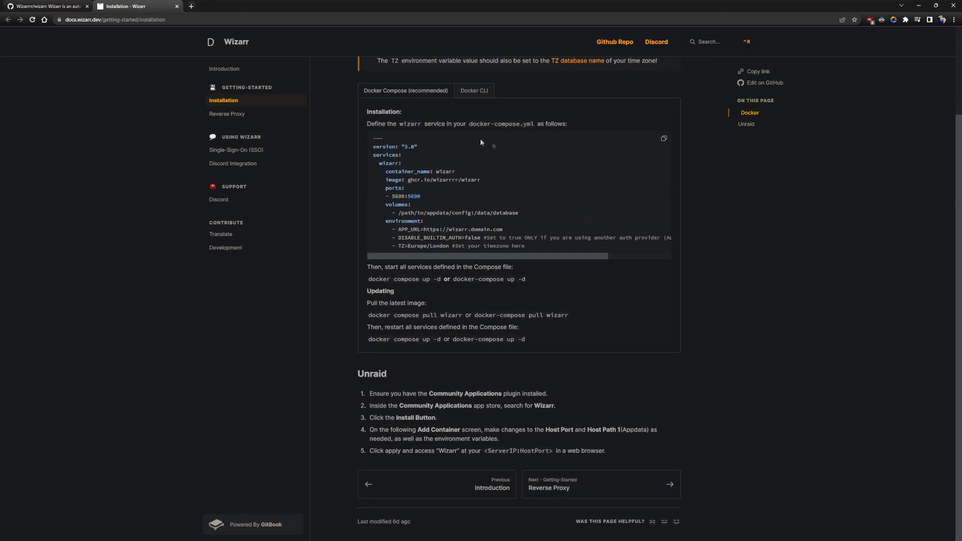
pyautogui.moveTo(533, 204)
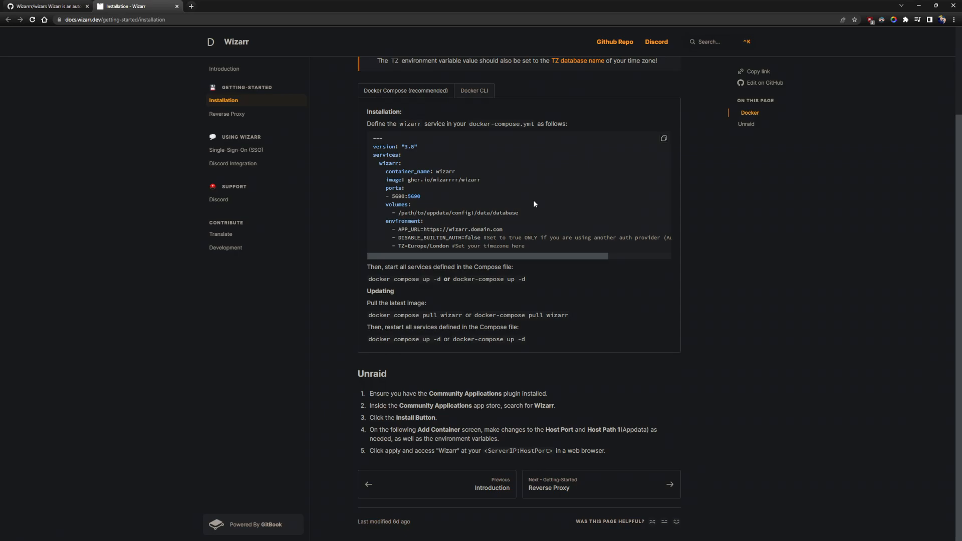
pyautogui.moveTo(461, 163)
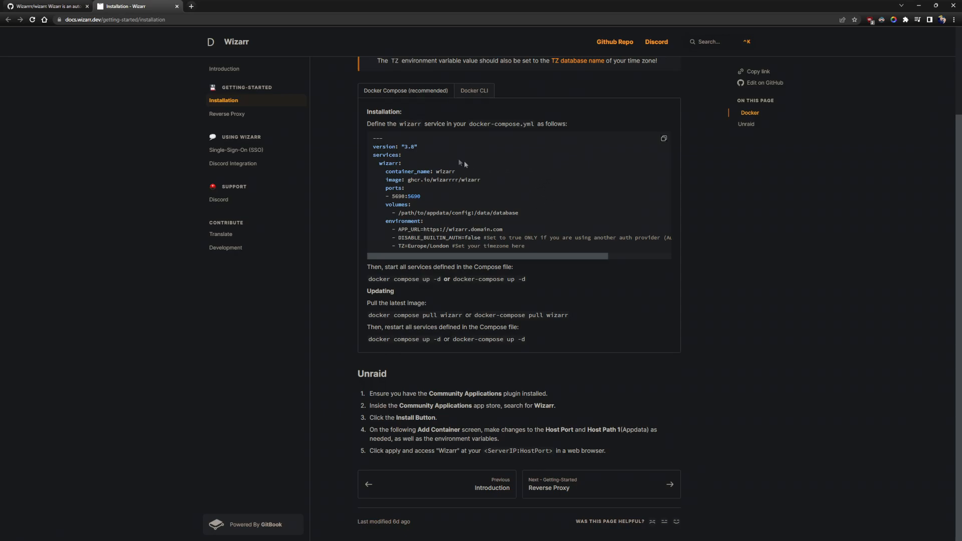
pyautogui.moveTo(517, 236)
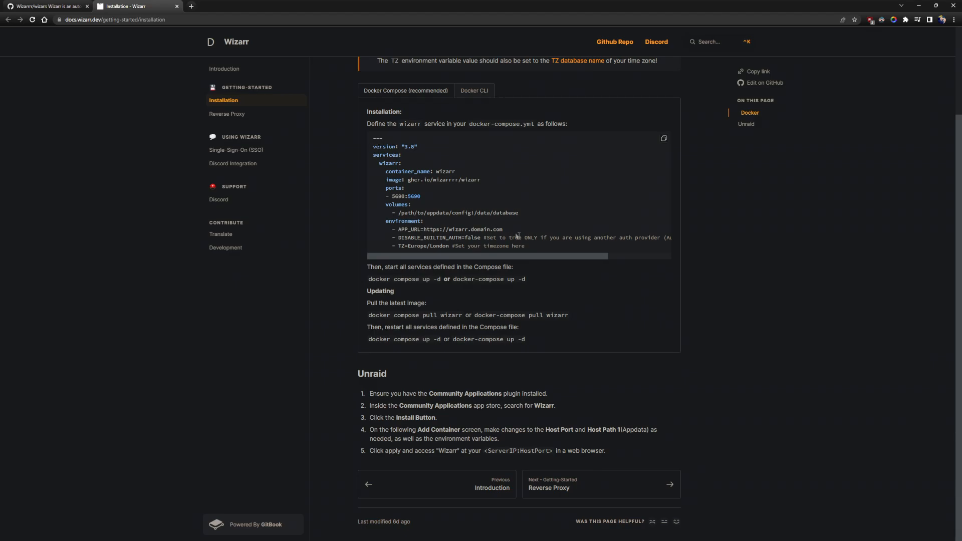
pyautogui.moveTo(373, 147); pyautogui.dragTo(524, 246)
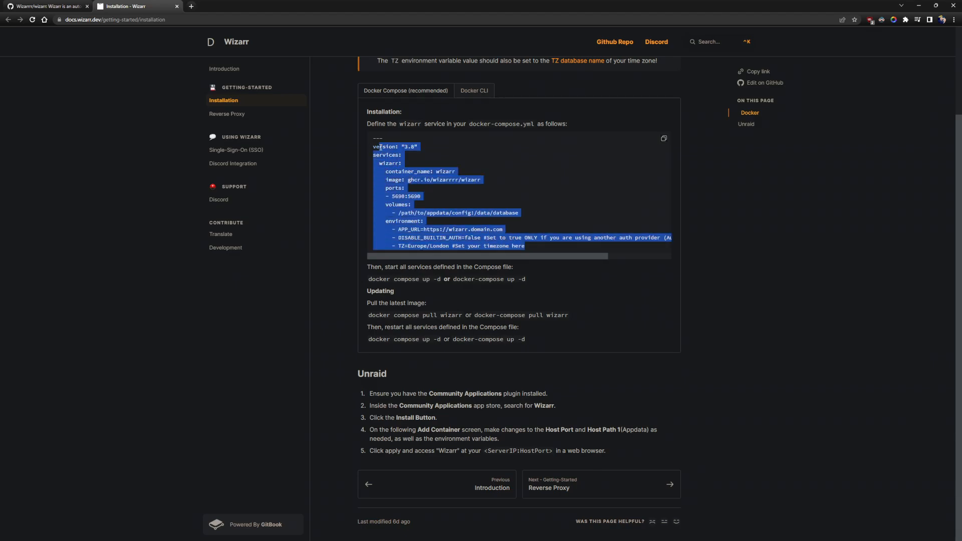
pyautogui.click(663, 138)
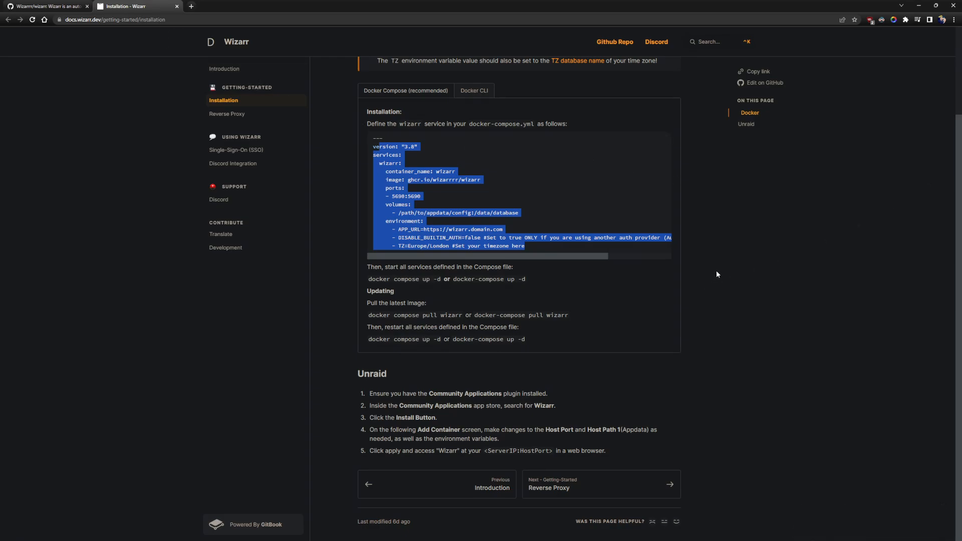
pyautogui.moveTo(719, 273)
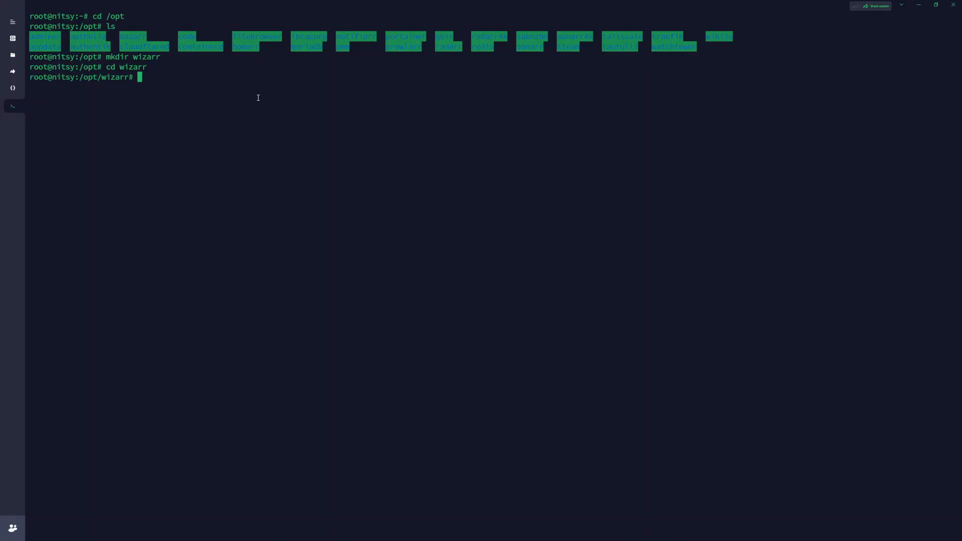
# Create docker-compose.yml with nano in /opt/wizarr and confirm it with ls
pyautogui.write('mpose.ym')
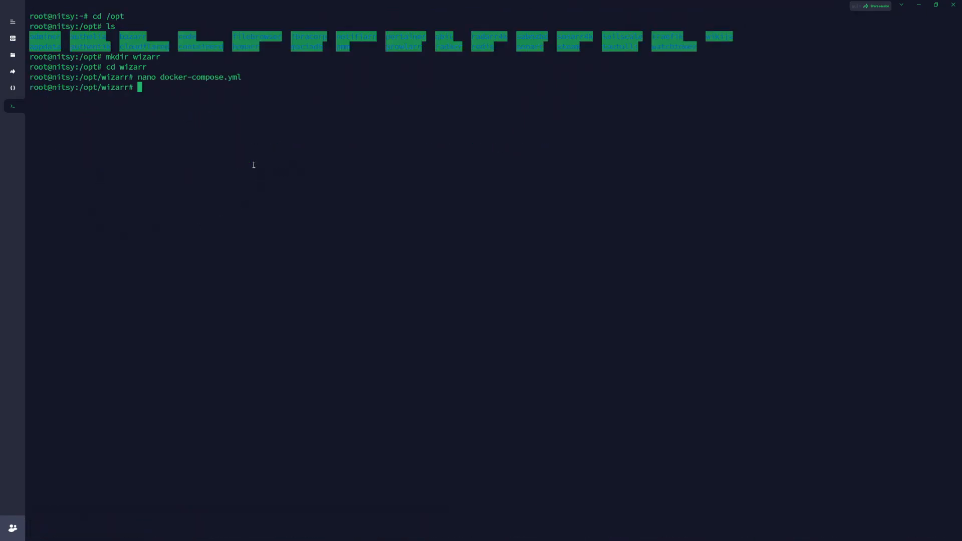
pyautogui.write('ls')
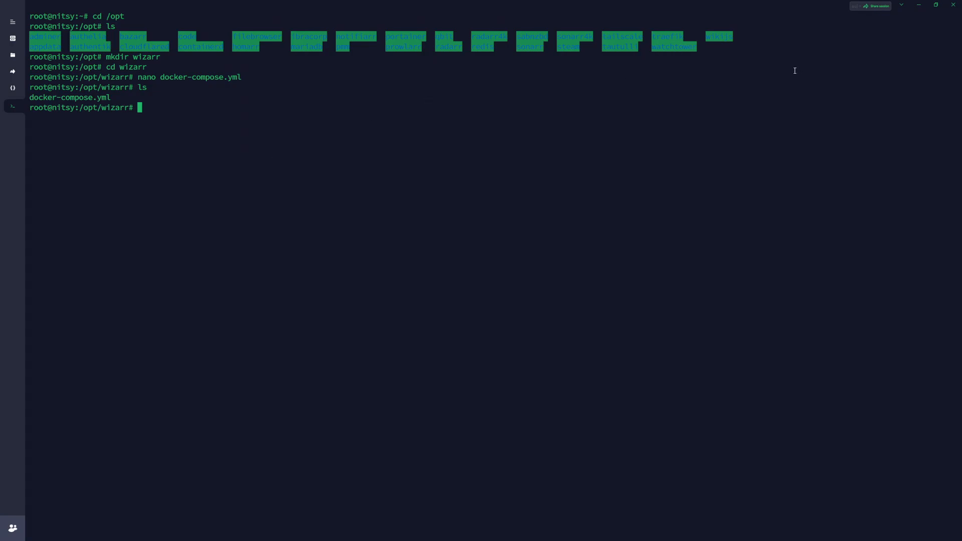
pyautogui.moveTo(829, 47)
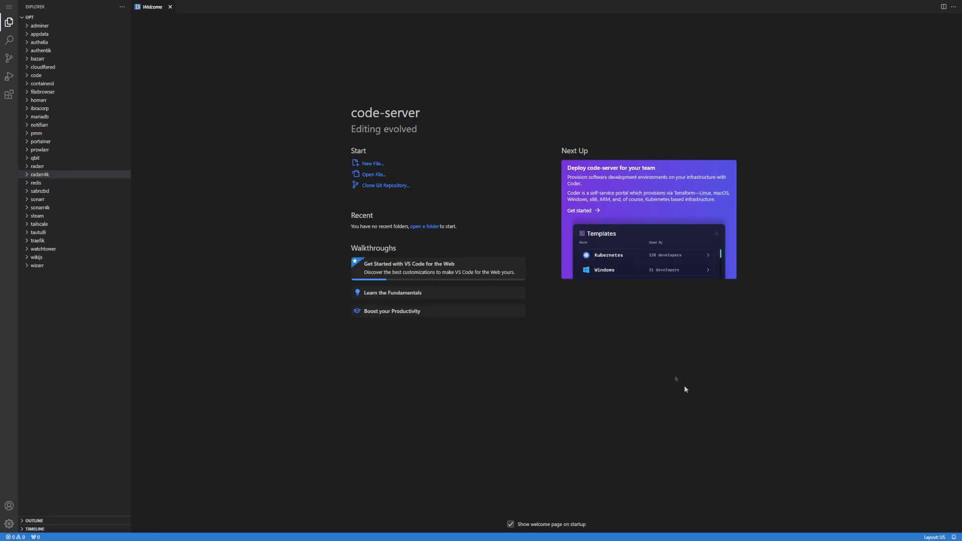
pyautogui.moveTo(608, 365)
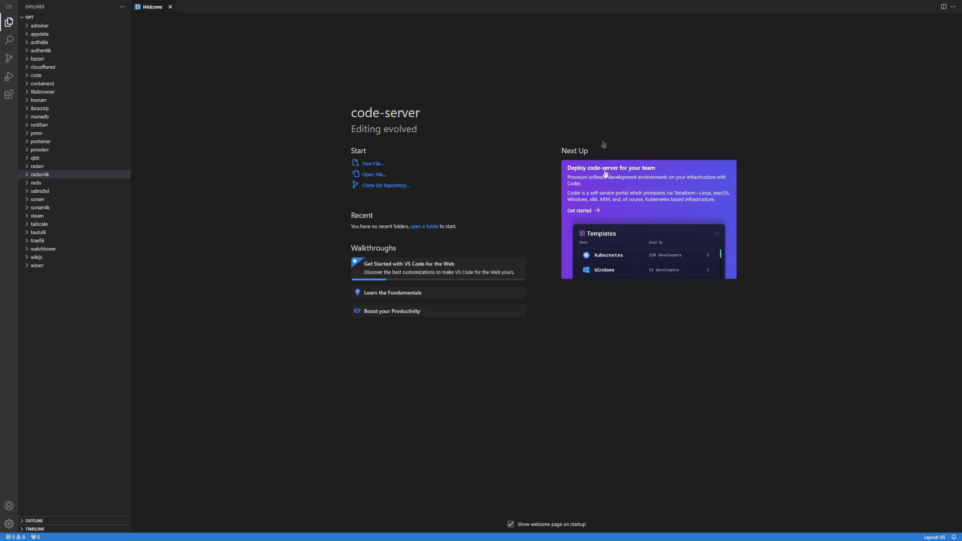
pyautogui.moveTo(429, 137)
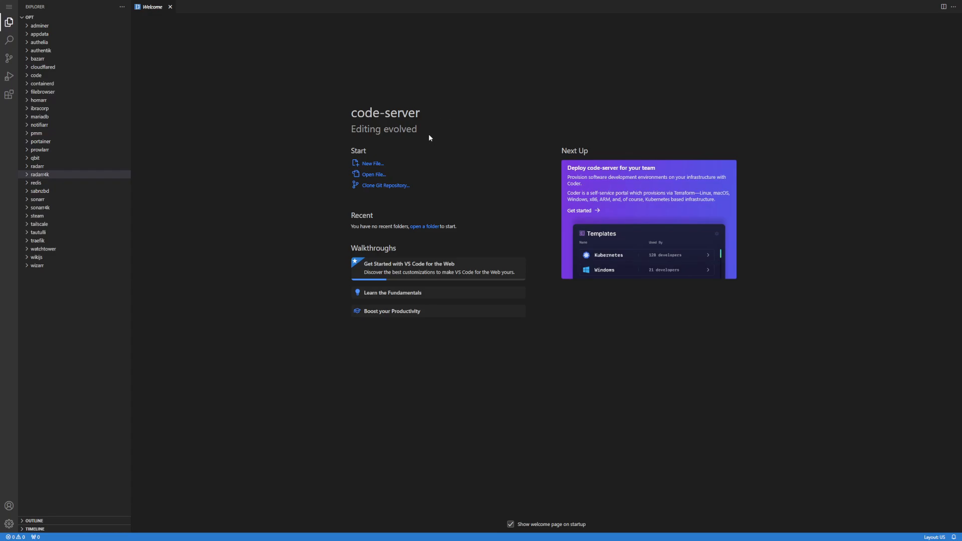
pyautogui.moveTo(130, 247)
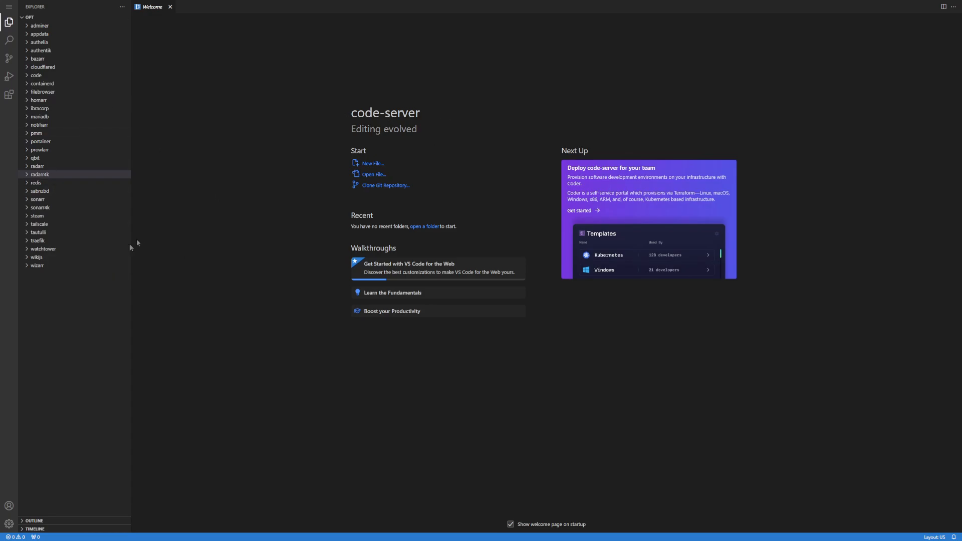
pyautogui.moveTo(309, 84)
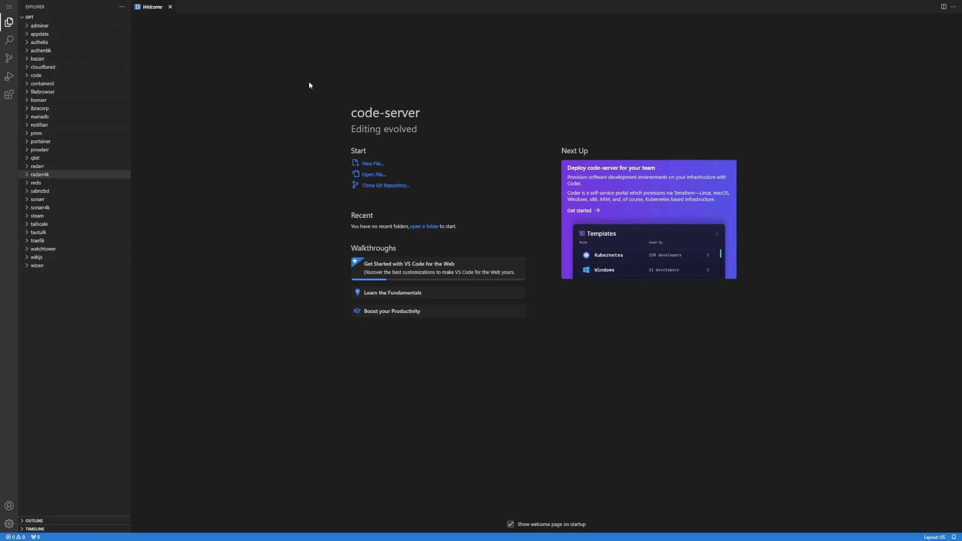
pyautogui.moveTo(304, 77)
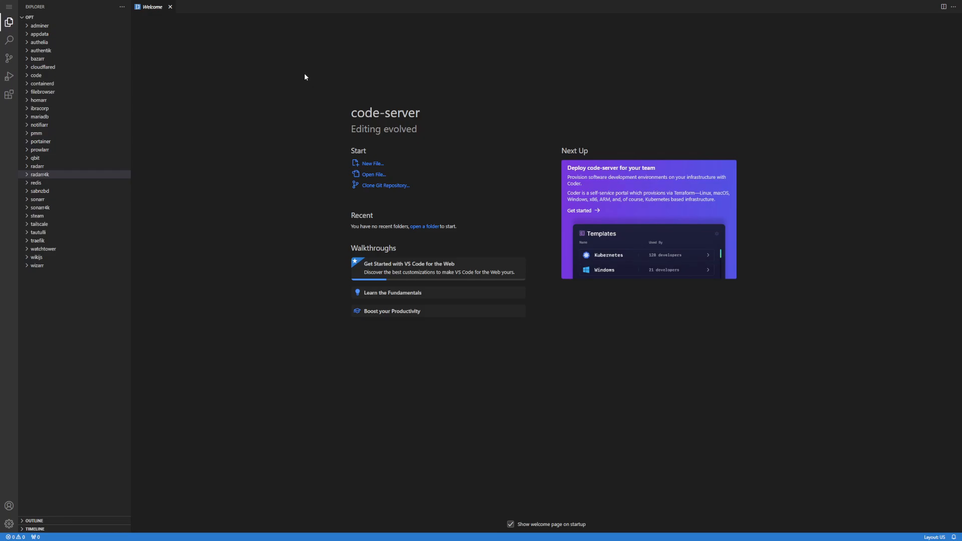
pyautogui.moveTo(37, 265)
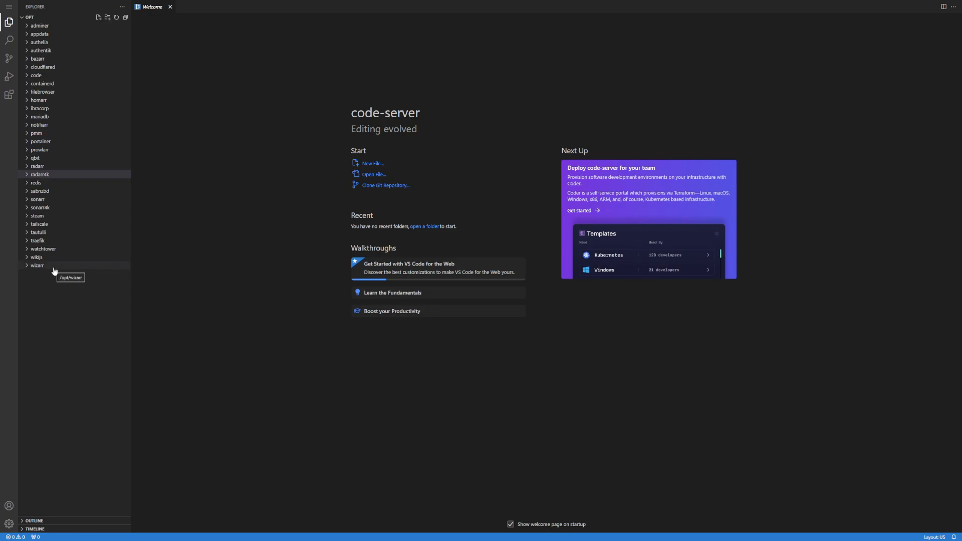
# Load wizarr/docker-compose.yml in the editor and delete its empty last line
pyautogui.click(37, 265)
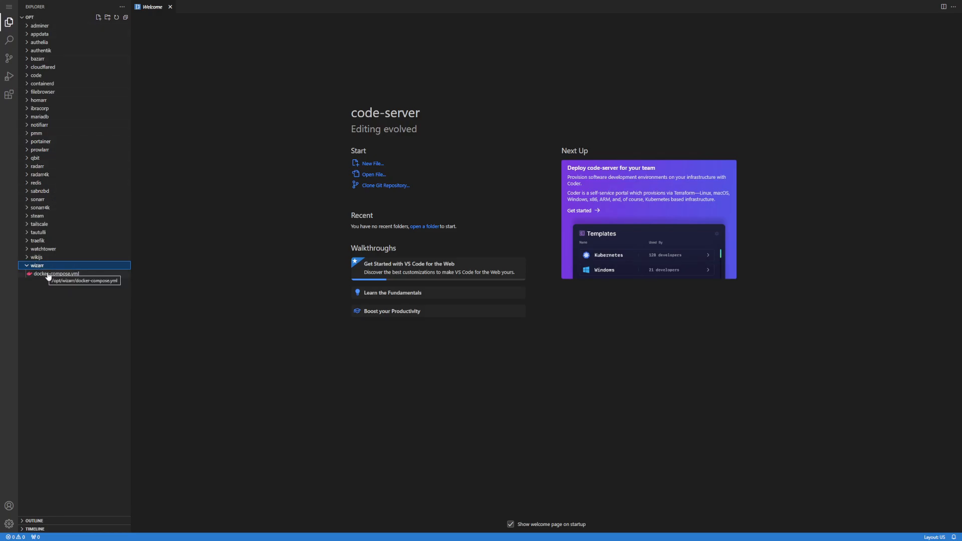
pyautogui.doubleClick(56, 272)
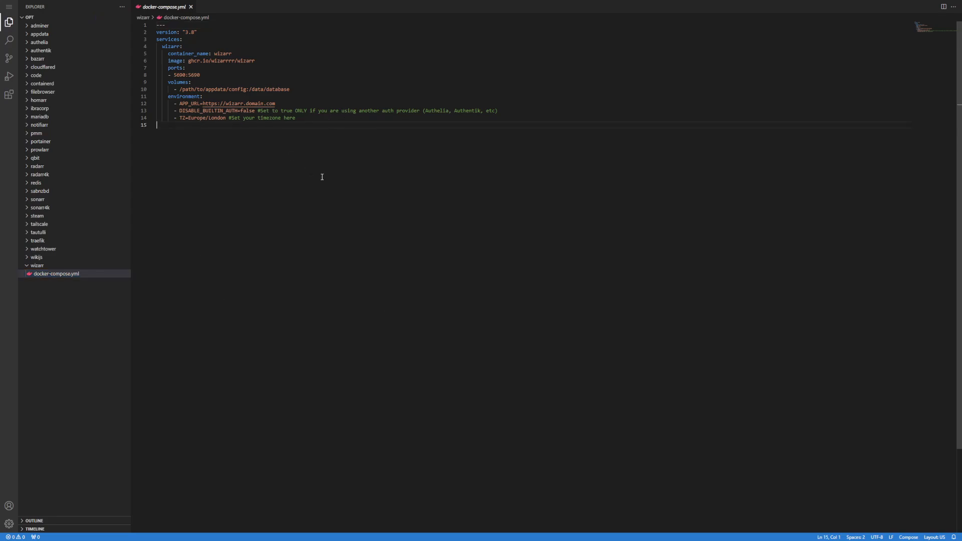
pyautogui.press('Backspace')
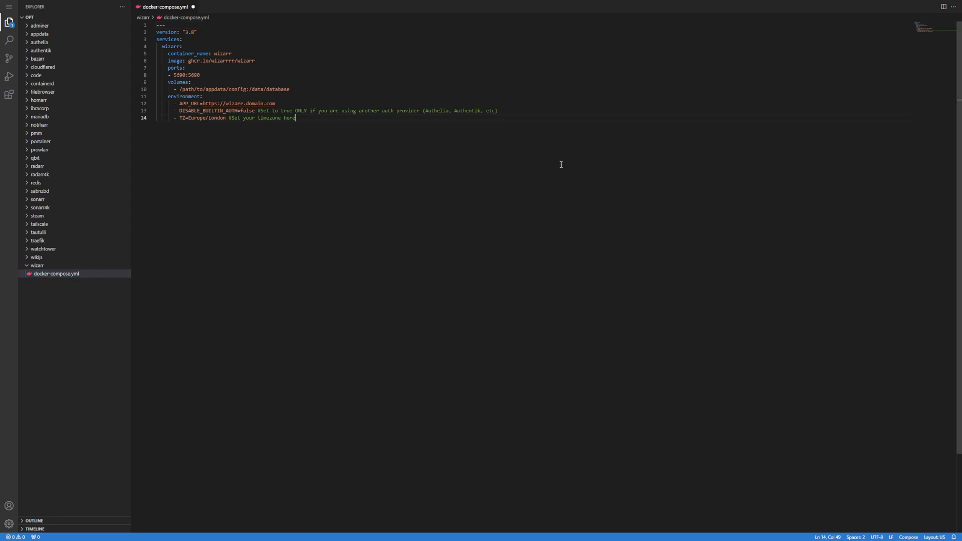
pyautogui.moveTo(235, 71)
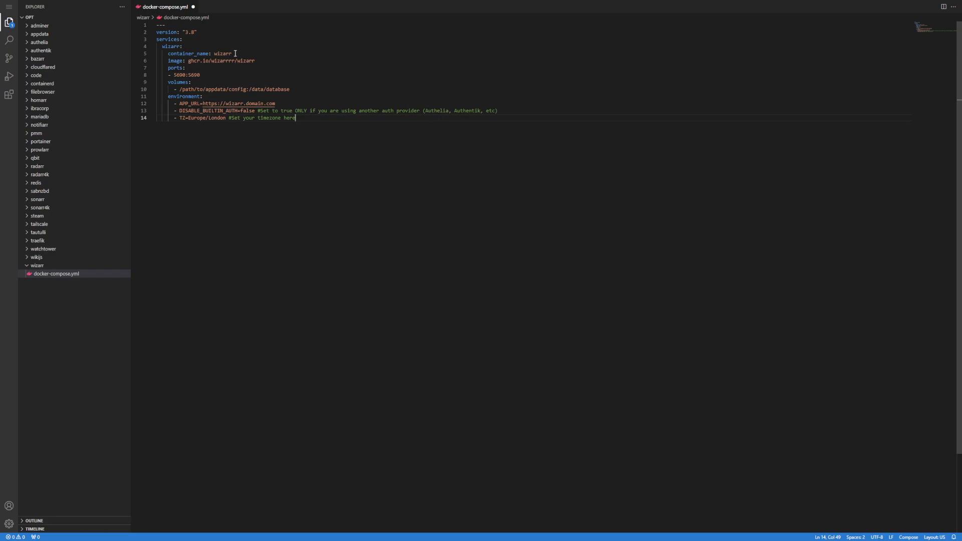
# Review the container name wizarr, port 5690:5690 and the volume path line
pyautogui.doubleClick(222, 53)
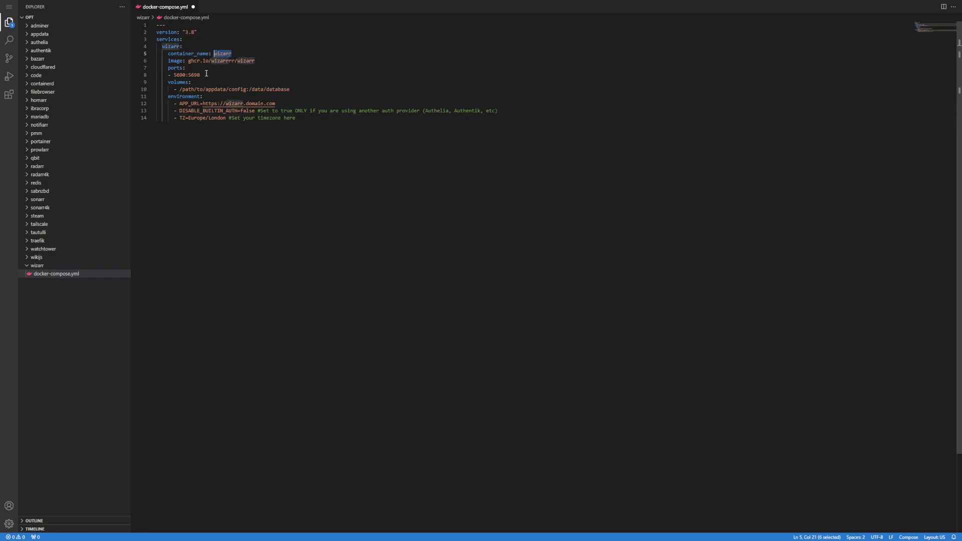
pyautogui.doubleClick(186, 74)
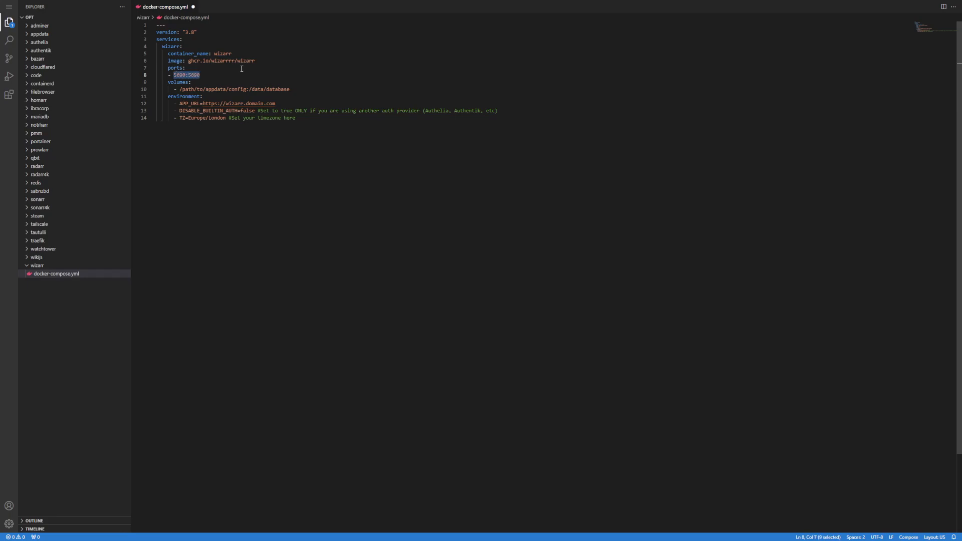
pyautogui.click(197, 89)
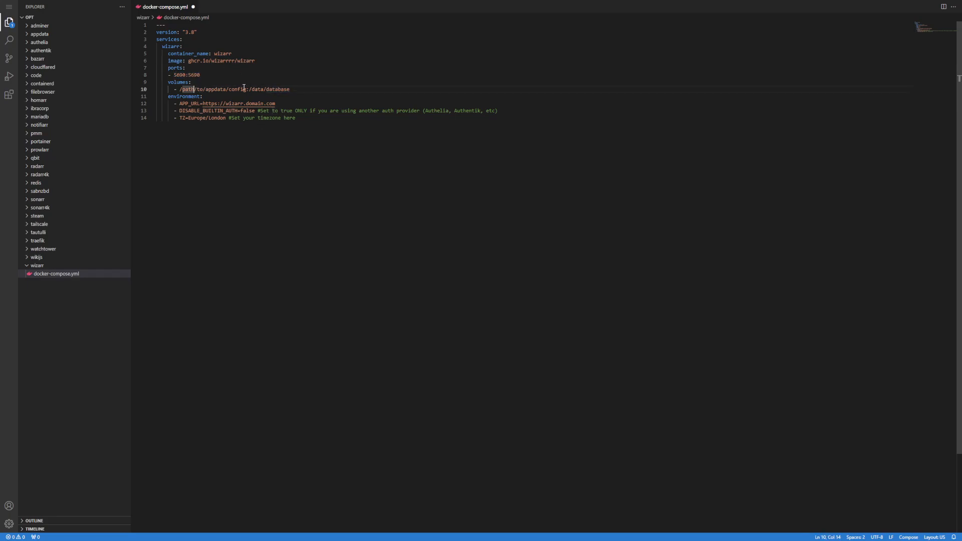
# Replace /path/to/appdata so the volume reads ./config:/data/database
pyautogui.doubleClick(218, 89)
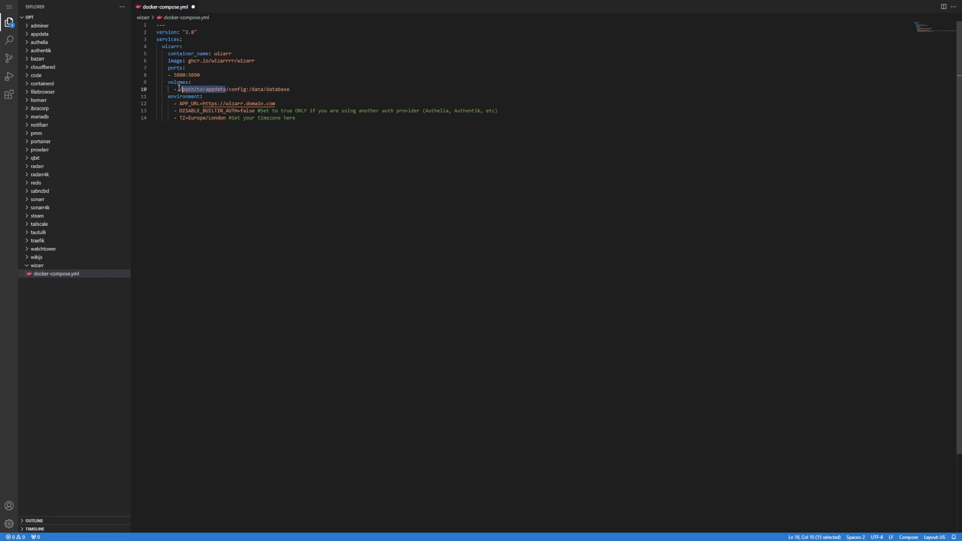
pyautogui.press('Delete')
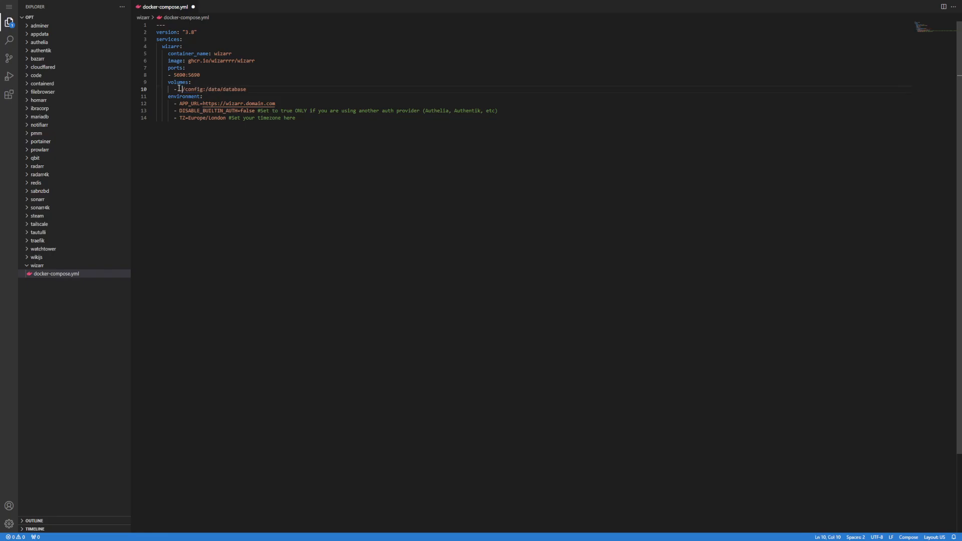
pyautogui.doubleClick(196, 89)
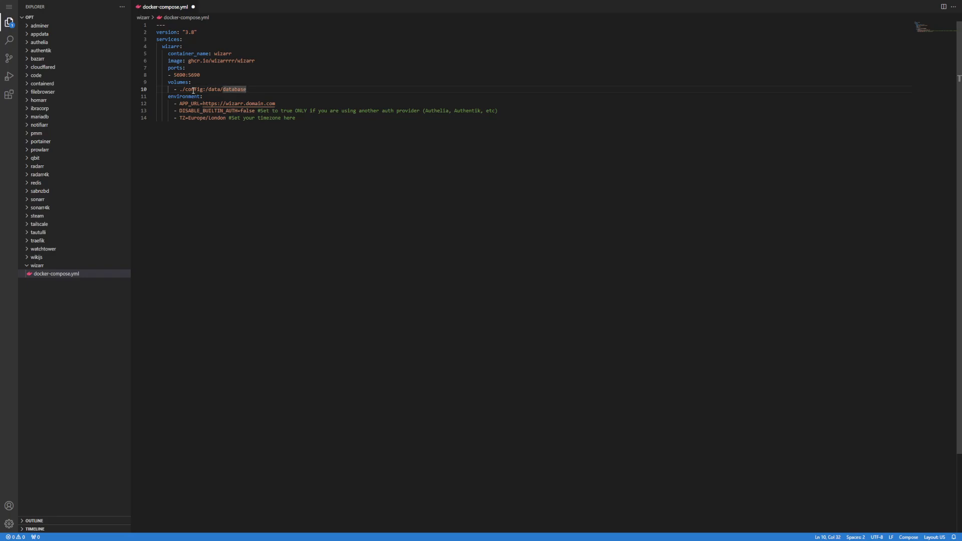
pyautogui.moveTo(204, 90); pyautogui.dragTo(246, 89)
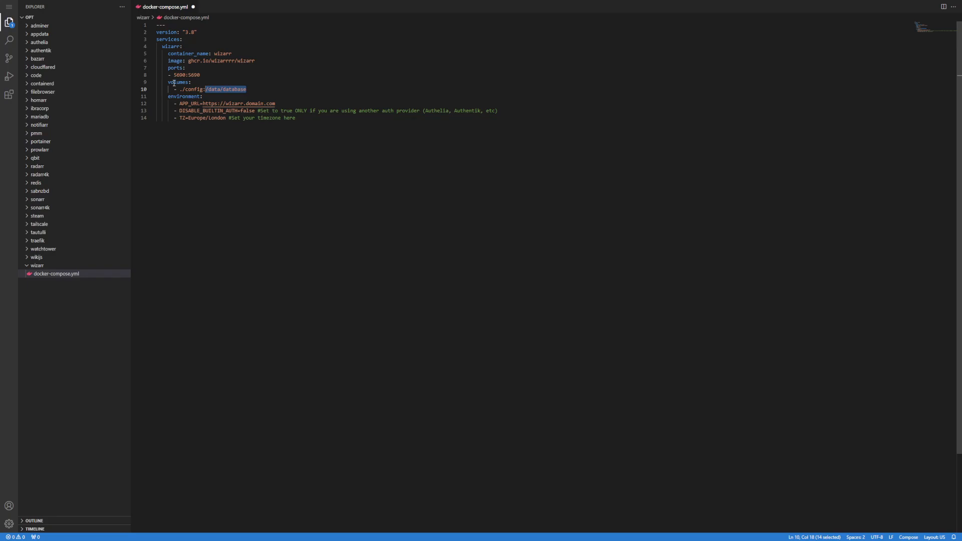
pyautogui.click(191, 90)
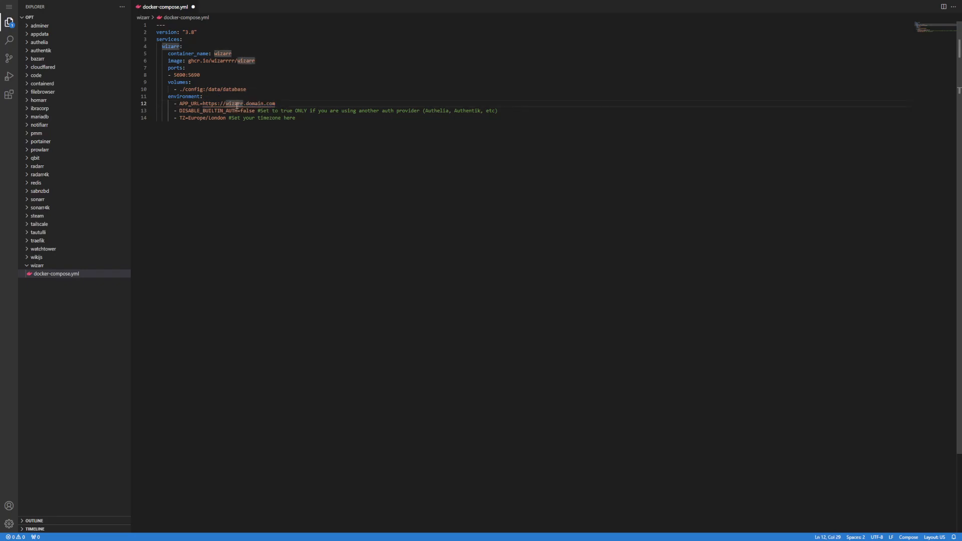
pyautogui.moveTo(262, 103)
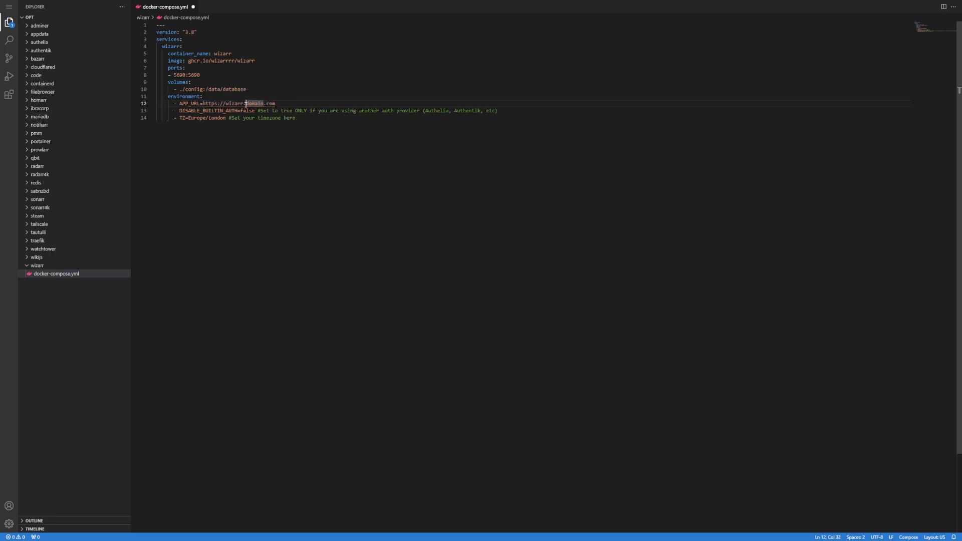
pyautogui.doubleClick(231, 103)
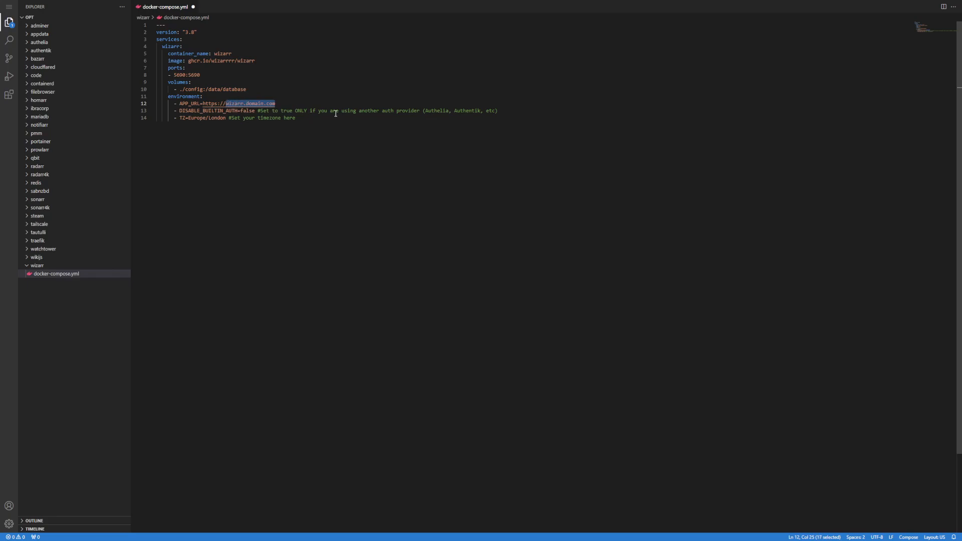
pyautogui.write('onboard')
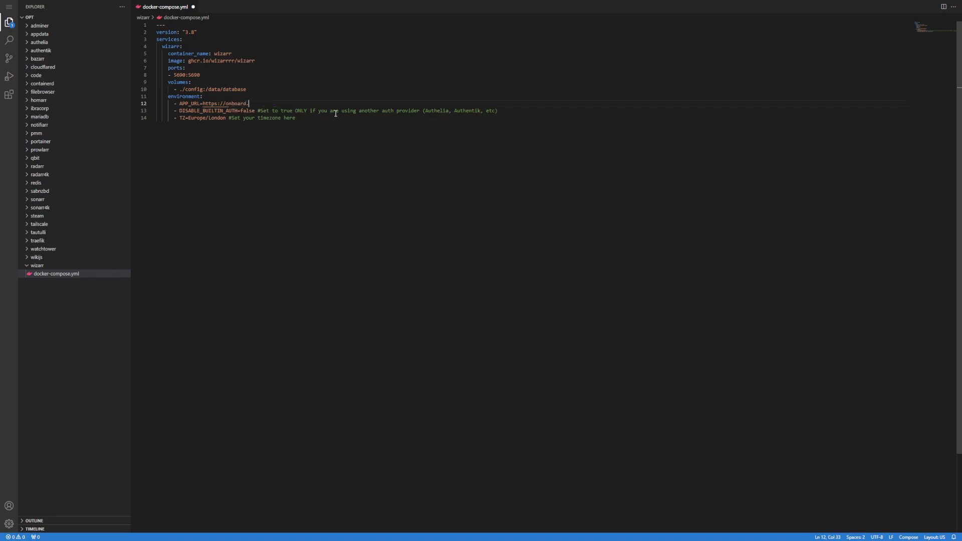
pyautogui.write('domain.')
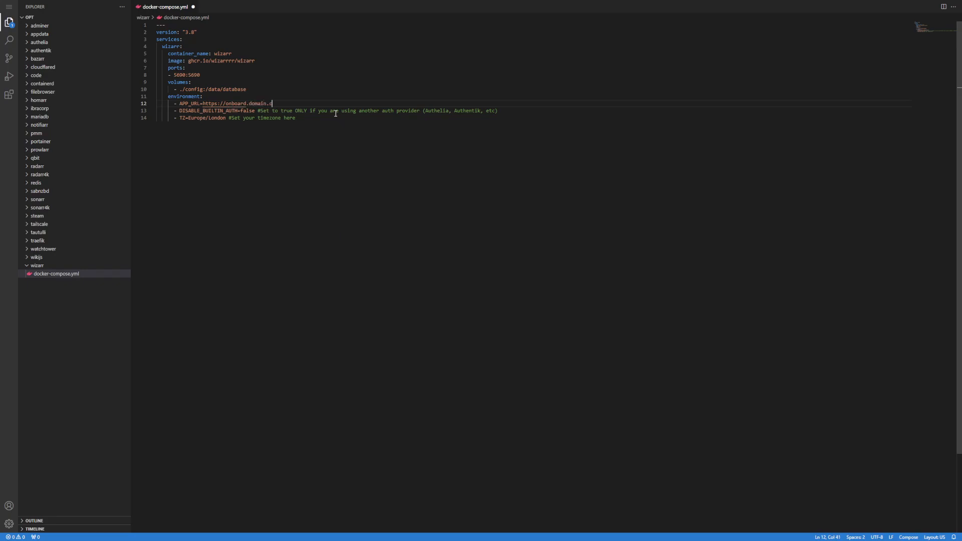
pyautogui.write('com')
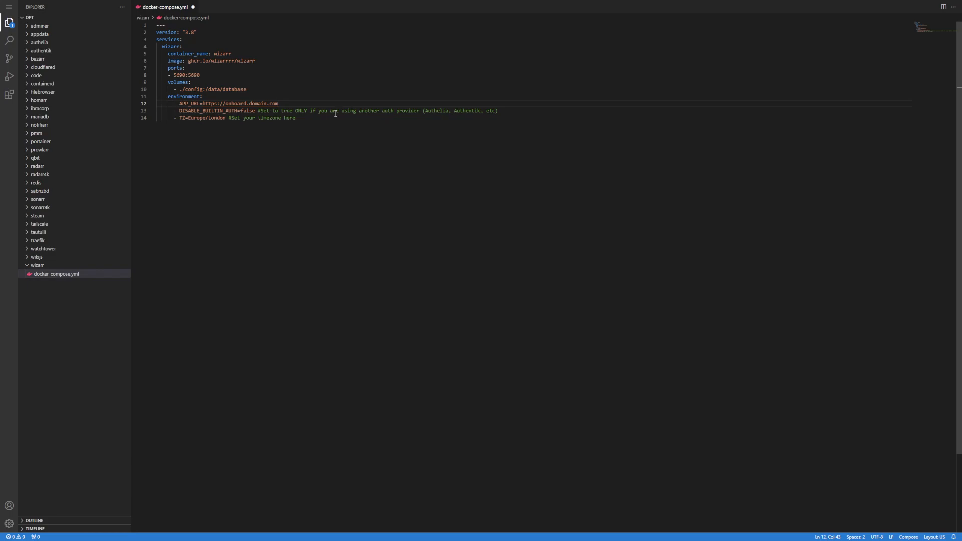
# Set TZ to Australia/Melbourne and bring up watchtower/docker-compose.yml
pyautogui.doubleClick(209, 110)
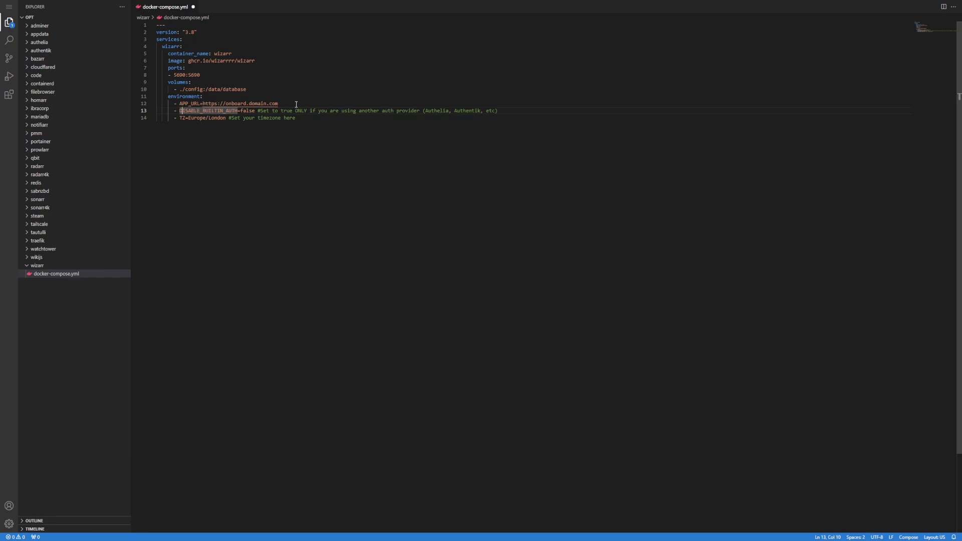
pyautogui.write('Australia/Melbourne')
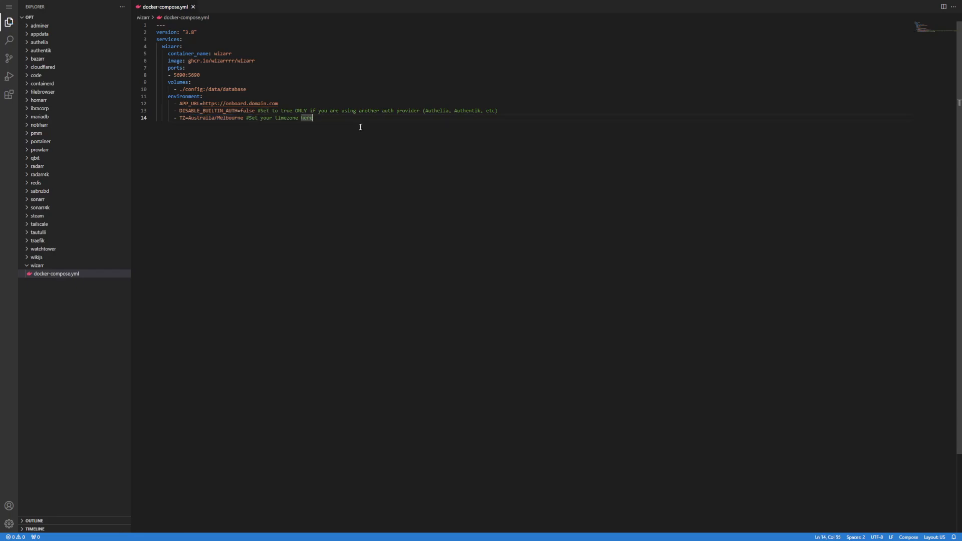
pyautogui.click(43, 248)
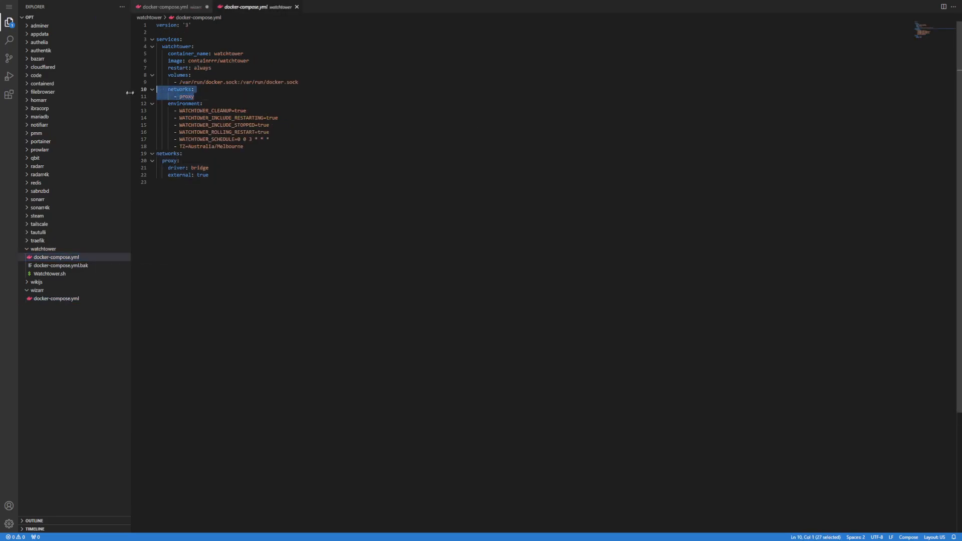
# Add a networks: - proxy block under image with the external proxy network section
pyautogui.click(56, 299)
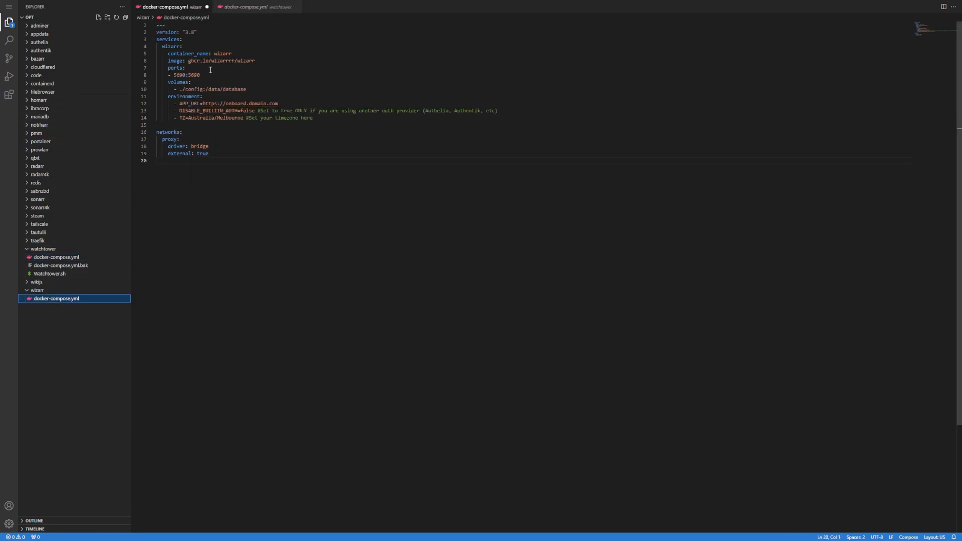
pyautogui.press('Enter')
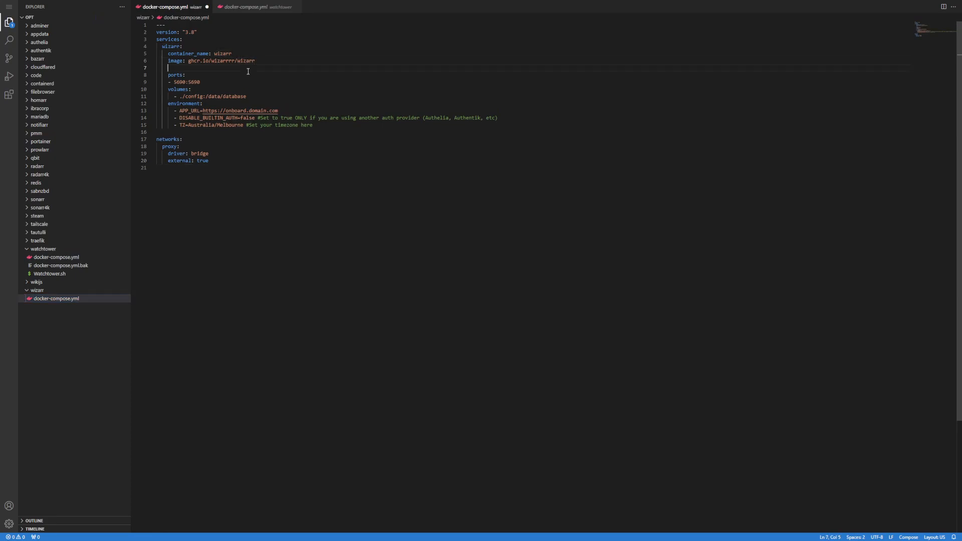
pyautogui.write('networks:')
pyautogui.write('- proxy')
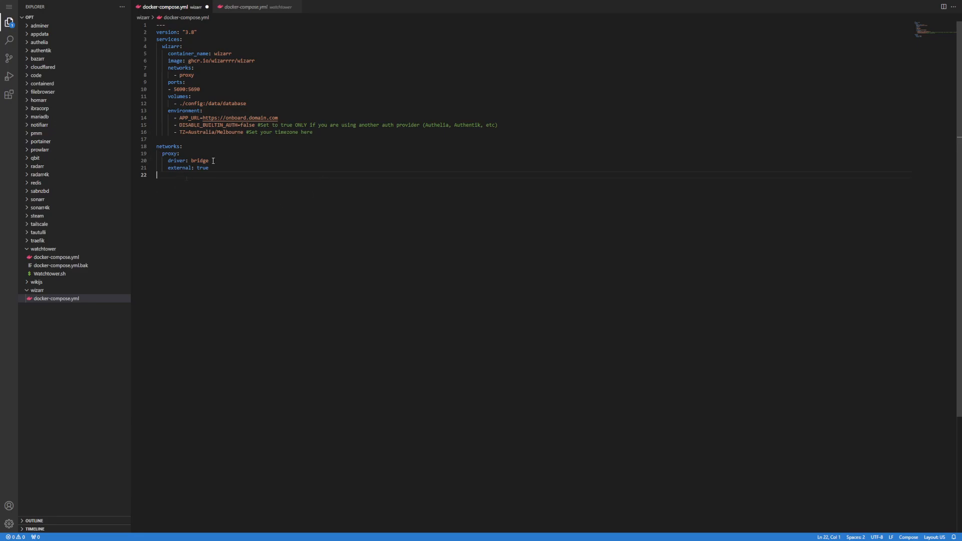
pyautogui.doubleClick(201, 169)
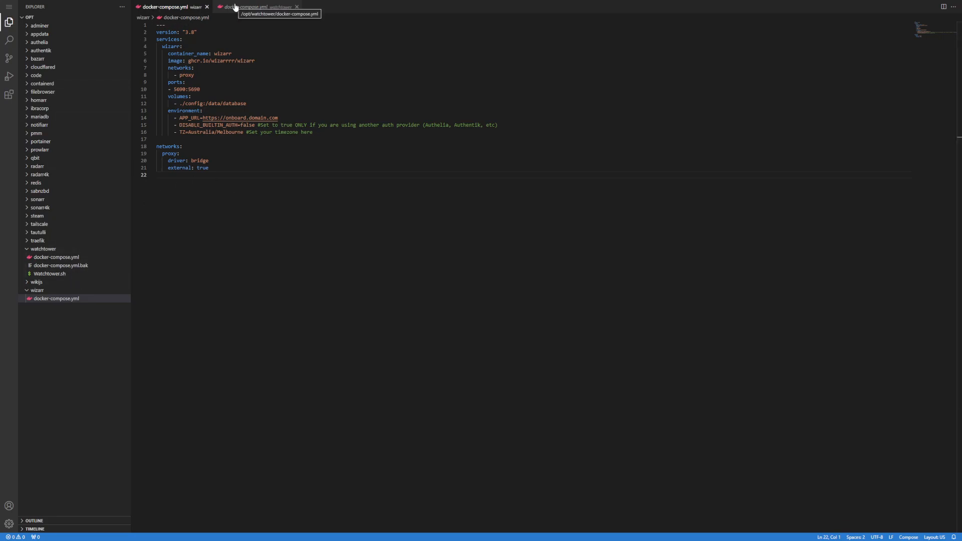
pyautogui.click(251, 7)
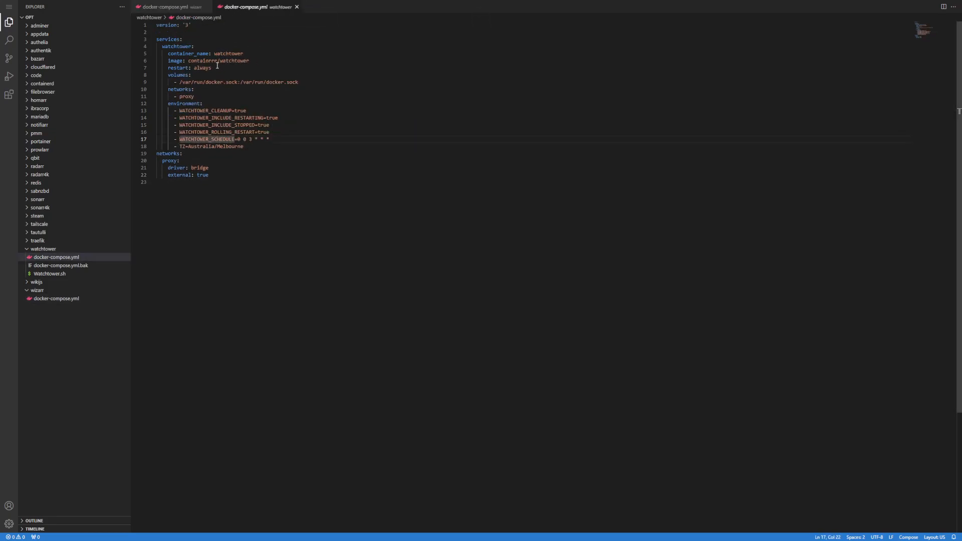
# Set restart: unless-stopped and add Traefik labels for Host(`onboard.domain.com`) on https
pyautogui.click(56, 299)
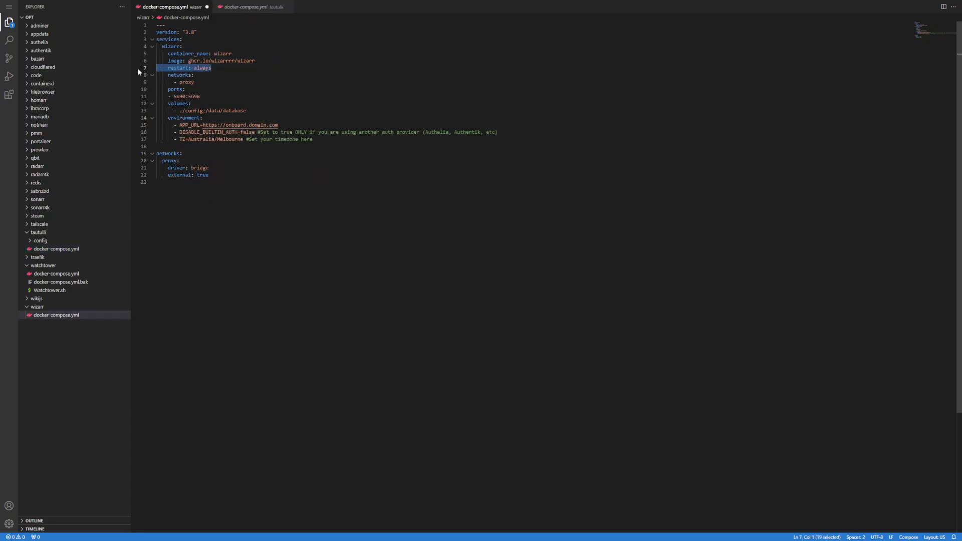
pyautogui.write('unless-stopped')
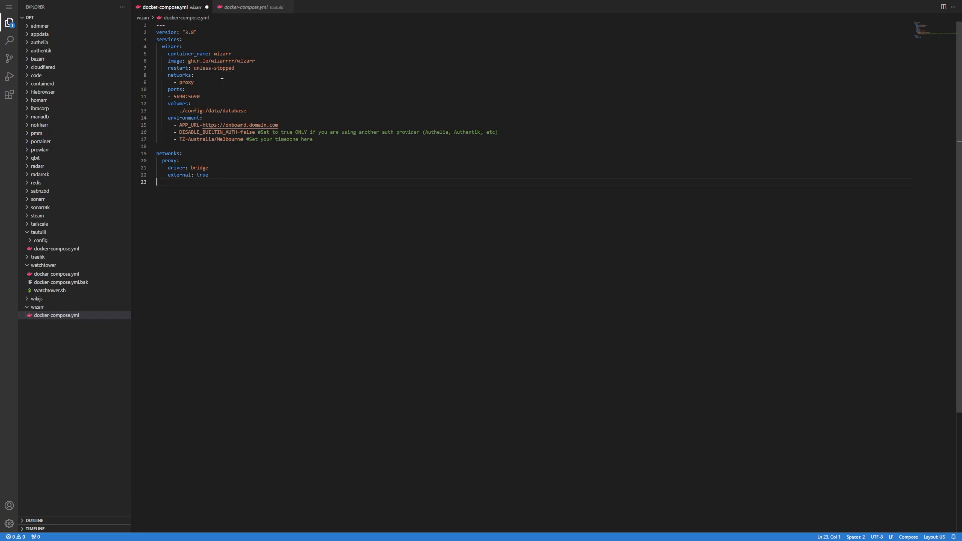
pyautogui.moveTo(252, 108)
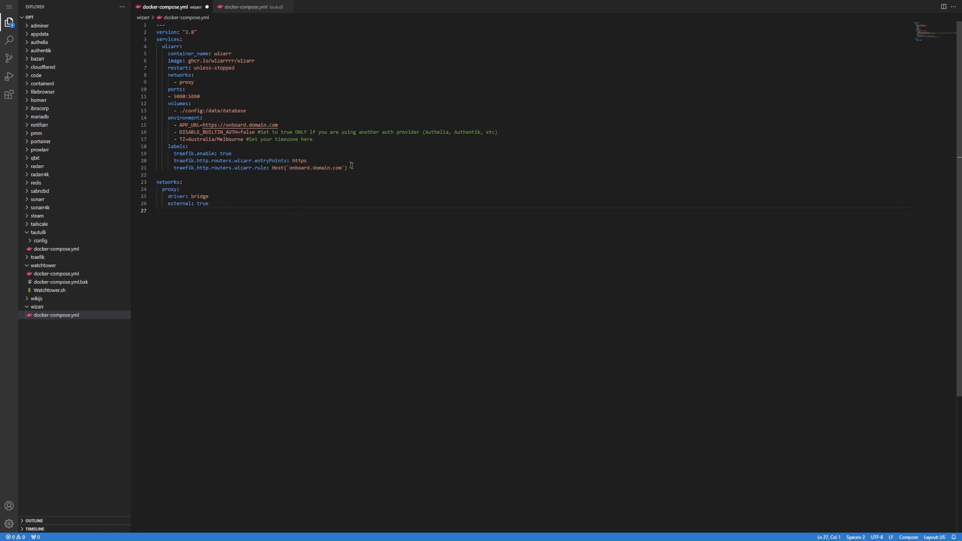
pyautogui.moveTo(277, 152)
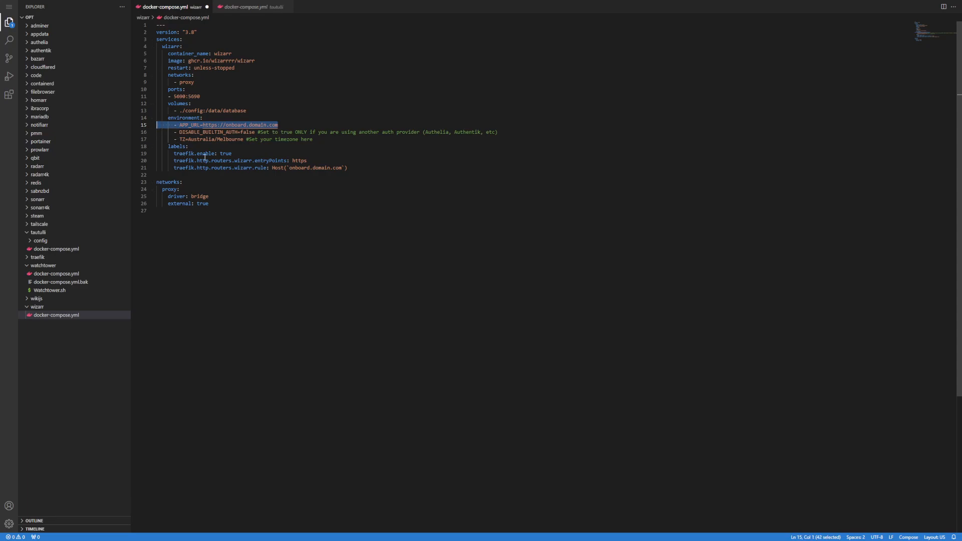
pyautogui.moveTo(235, 161)
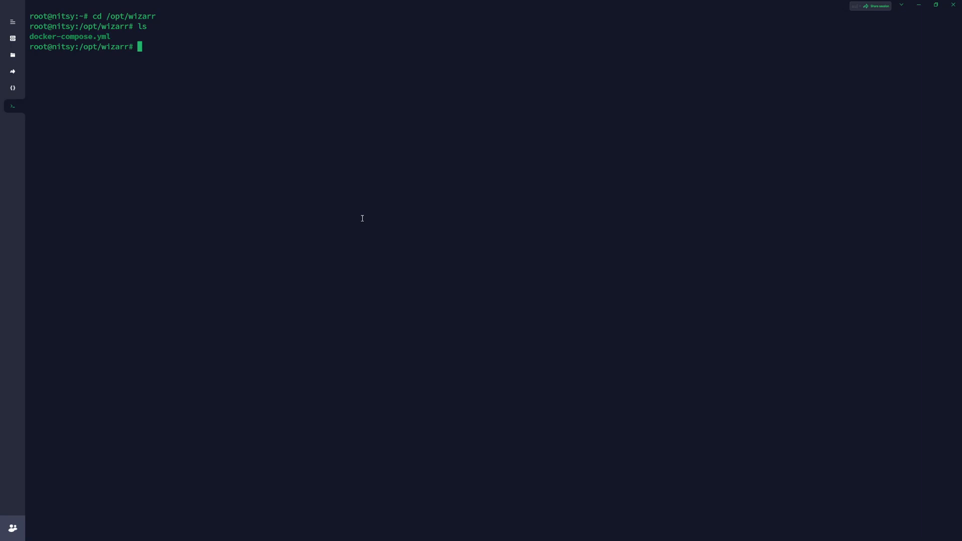
# Run docker compose up in /opt/wizarr, pulling the image and starting Wizarr on port 5690
pyautogui.write('docker compose up')
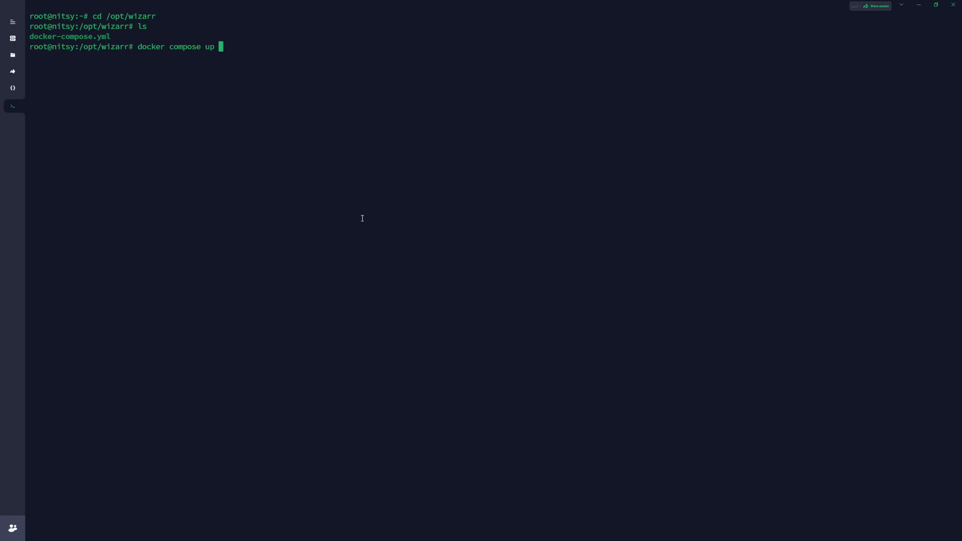
pyautogui.write('-d')
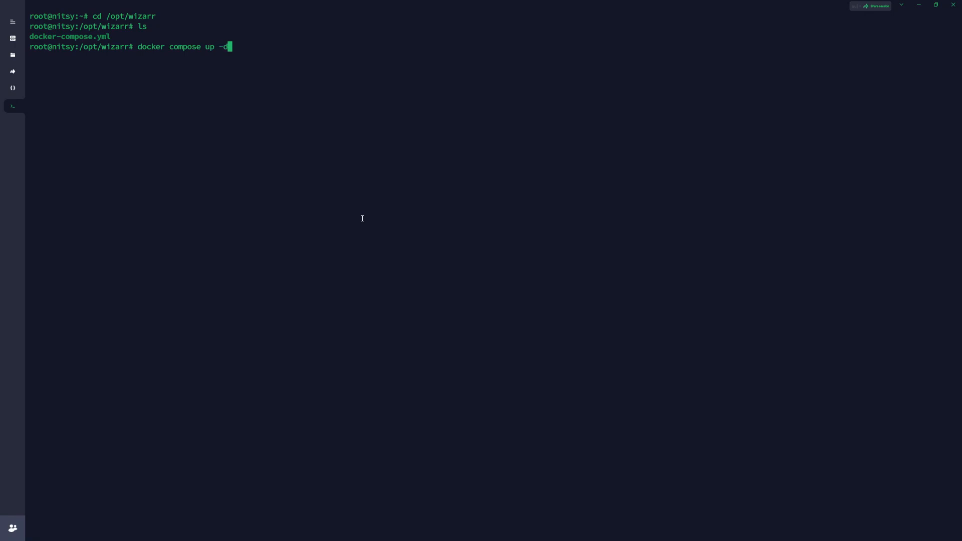
pyautogui.press('BackSpace')
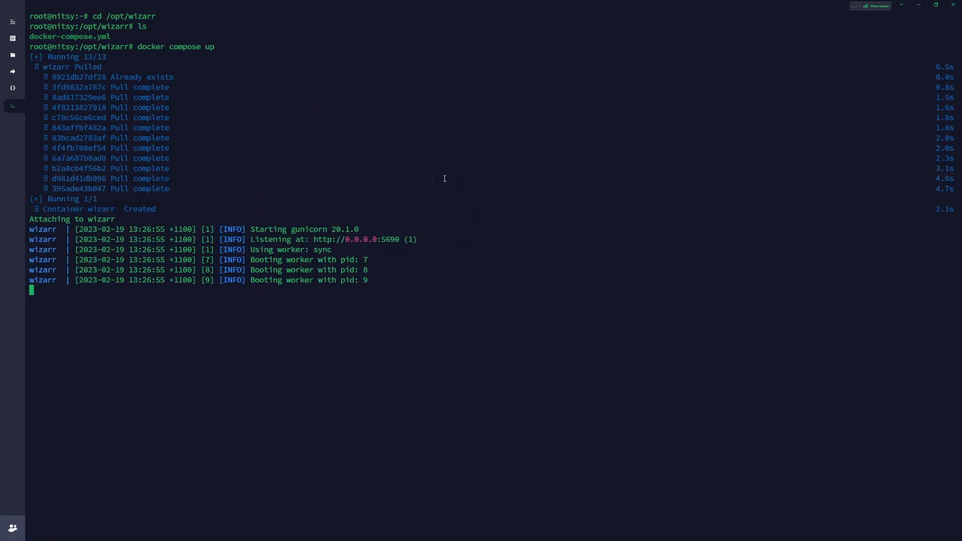
pyautogui.moveTo(400, 253)
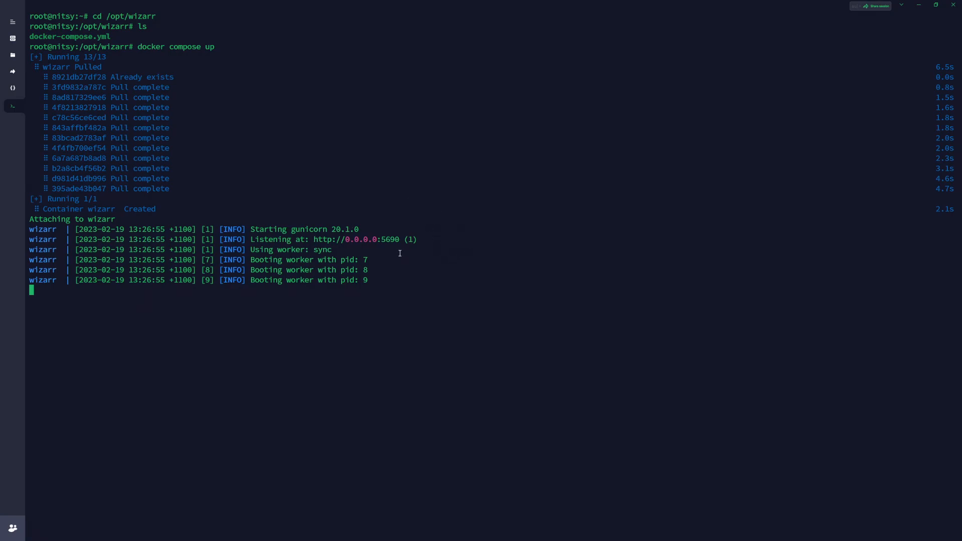
pyautogui.moveTo(344, 269)
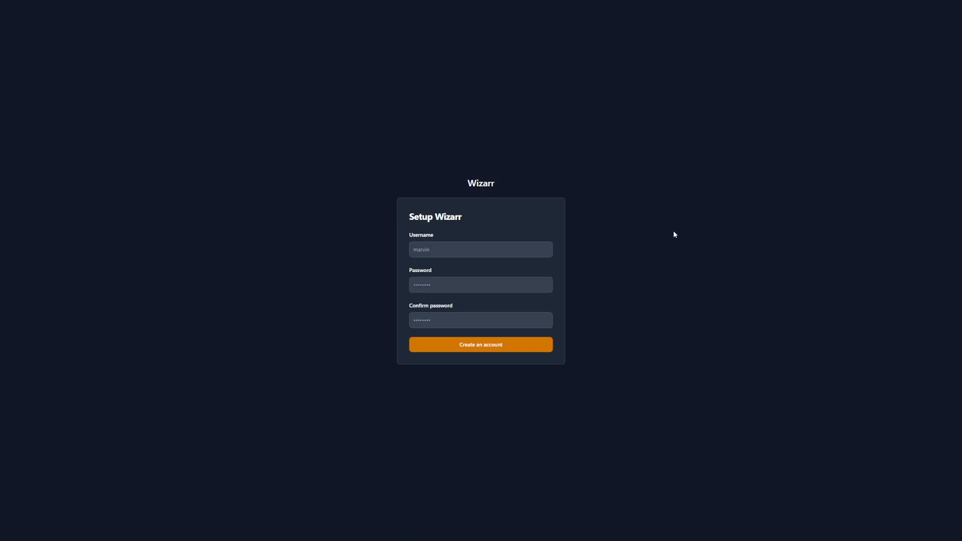
pyautogui.moveTo(674, 231)
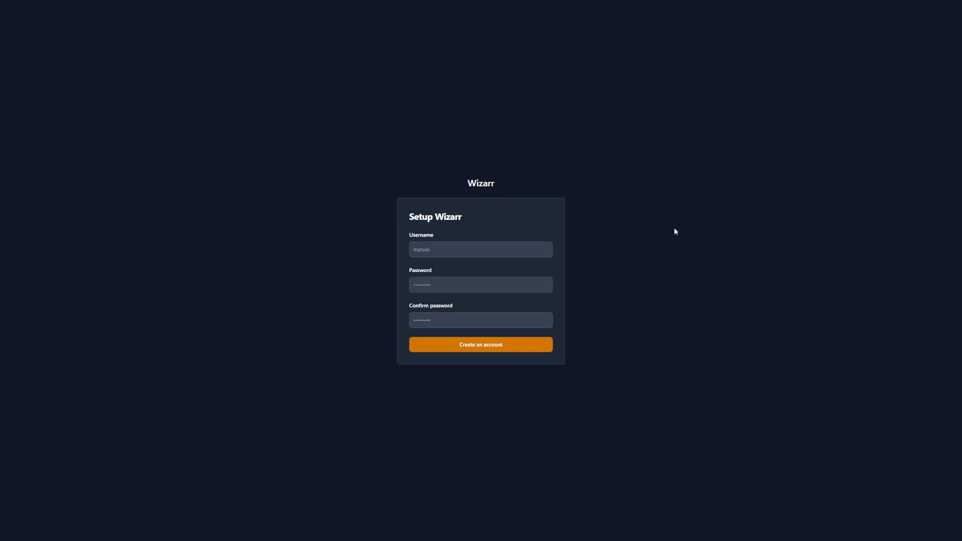
pyautogui.moveTo(598, 268)
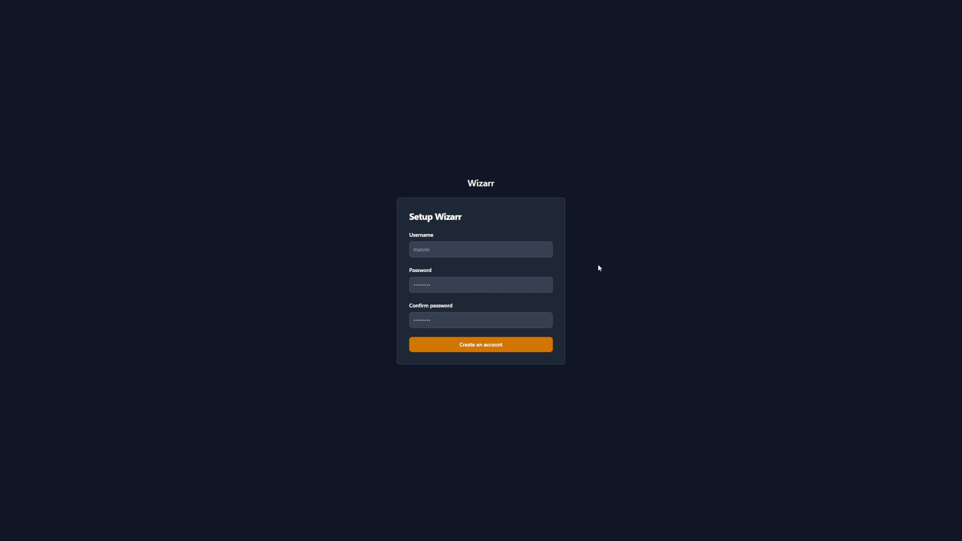
pyautogui.moveTo(619, 240)
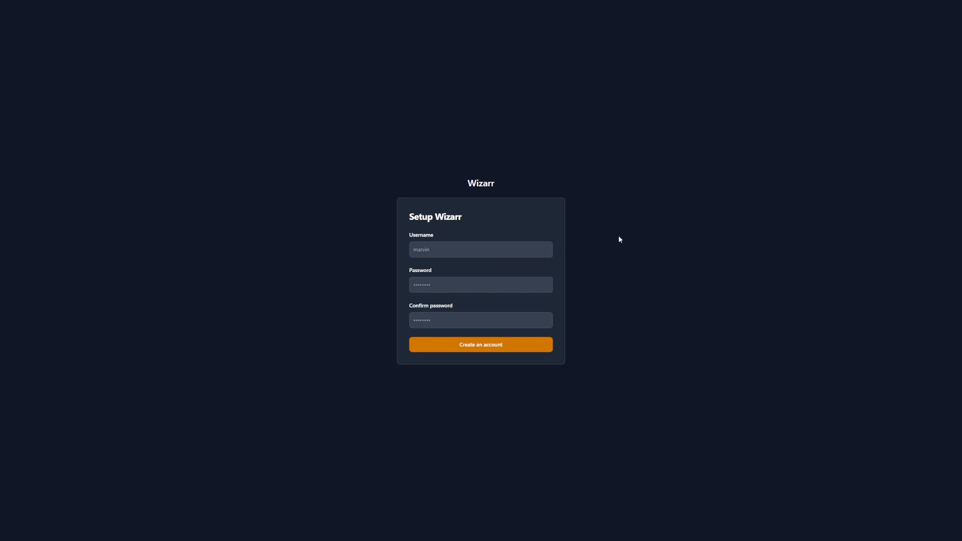
pyautogui.moveTo(617, 237)
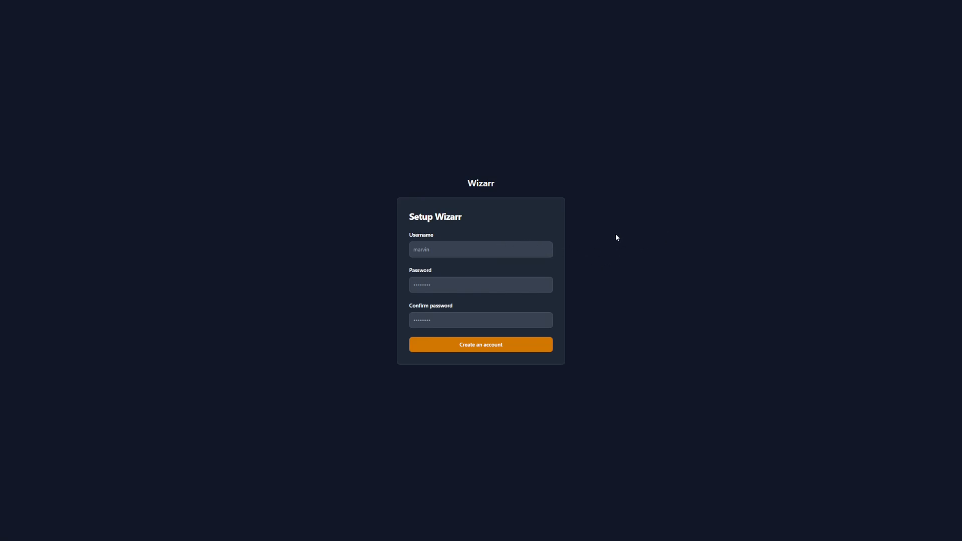
# Create the Wizarr administrator account with username and password, reaching the Plex server form
pyautogui.click(480, 344)
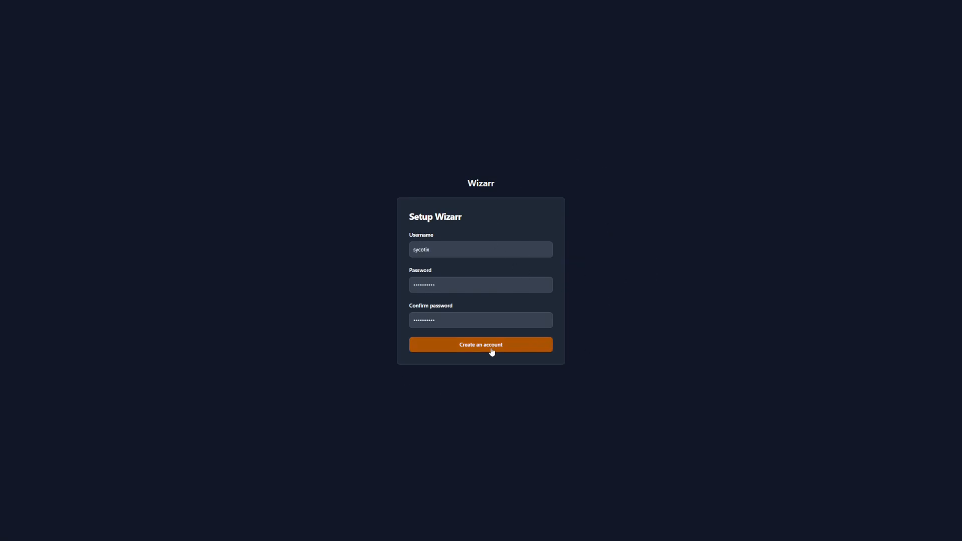
pyautogui.click(480, 344)
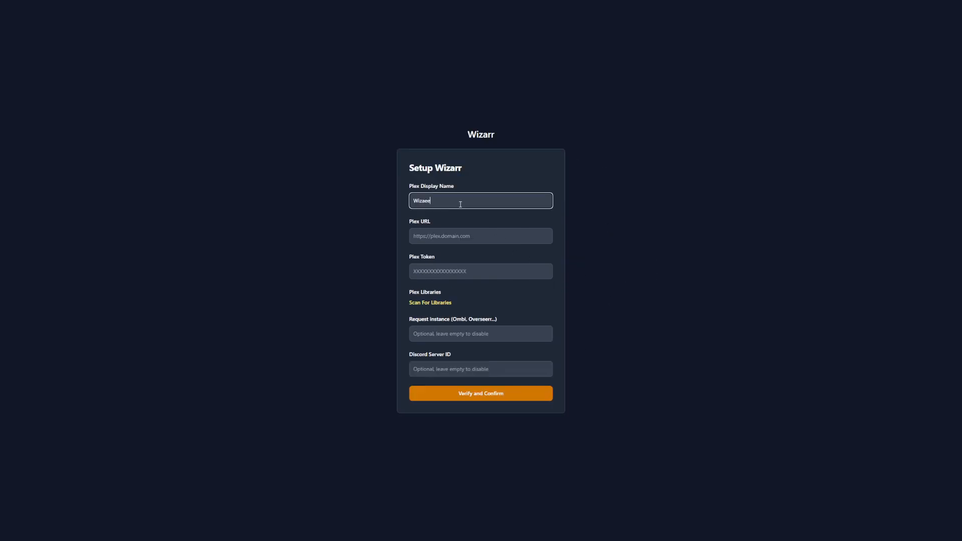
pyautogui.click(480, 235)
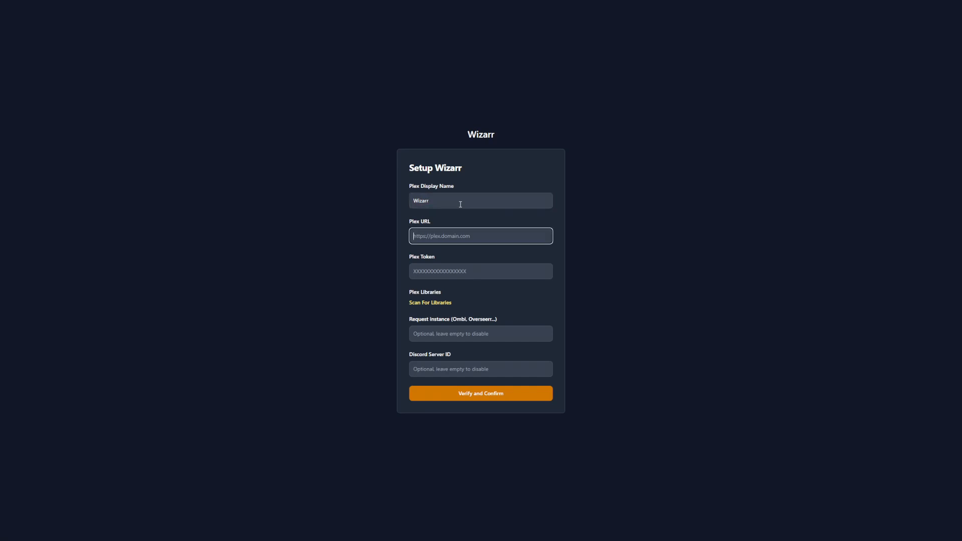
pyautogui.write('https://watch.domain.com')
pyautogui.click(481, 333)
pyautogui.write('https://request.domain.com')
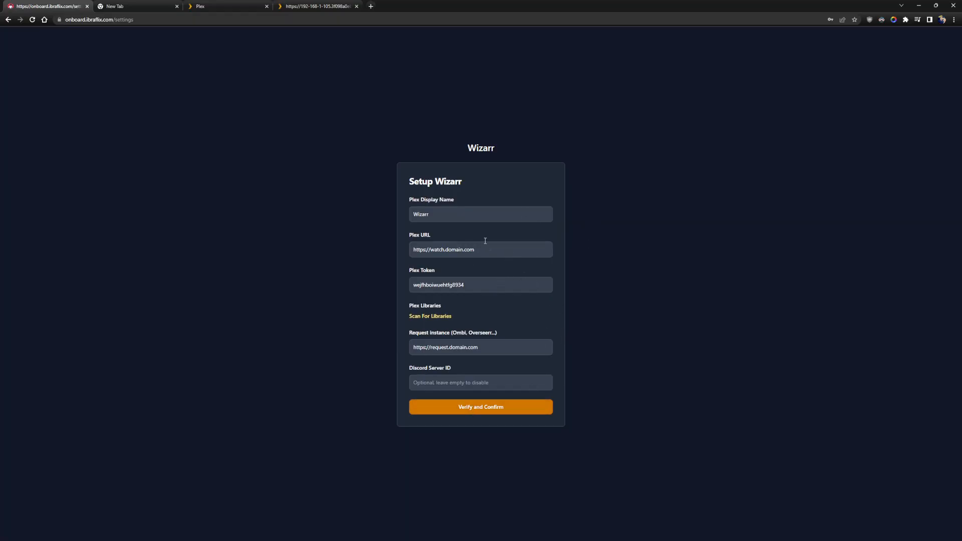
pyautogui.moveTo(463, 336)
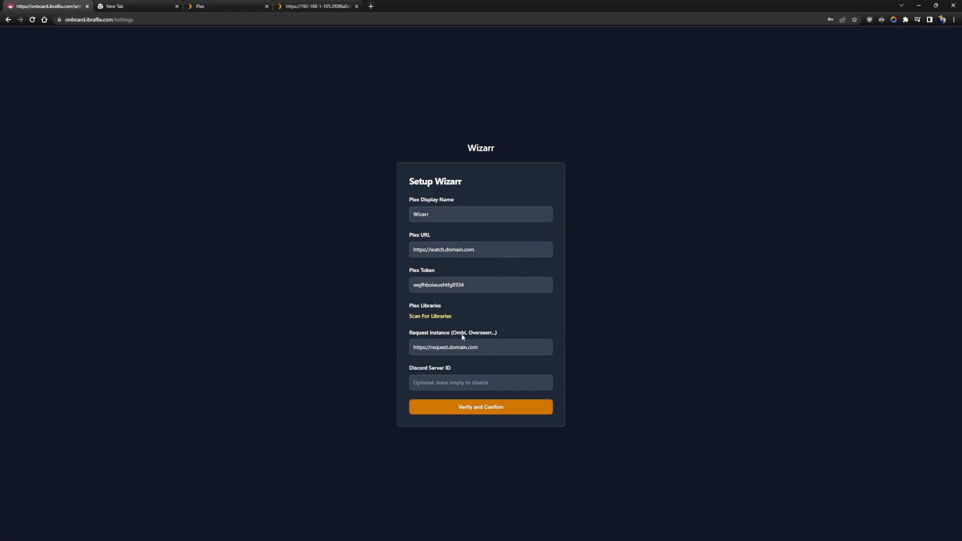
pyautogui.moveTo(479, 333)
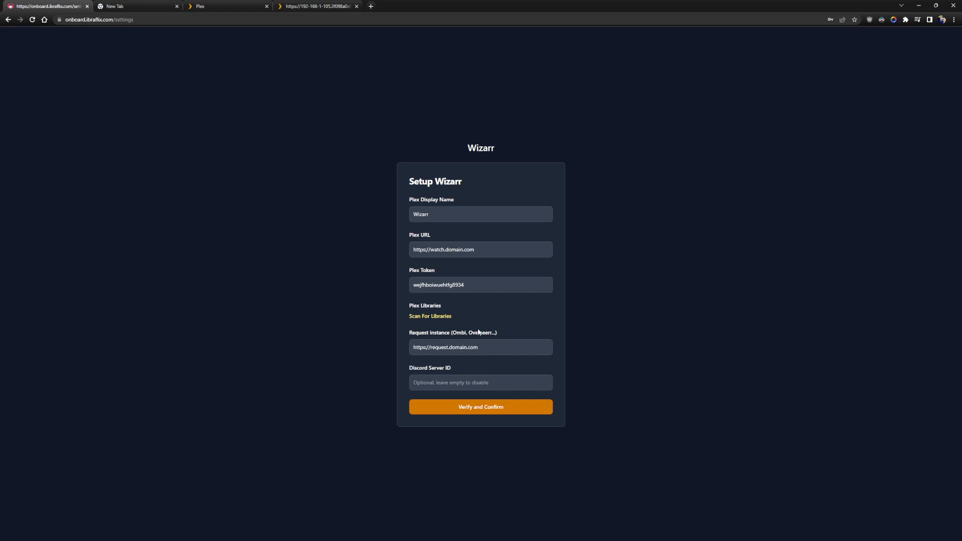
pyautogui.moveTo(441, 272)
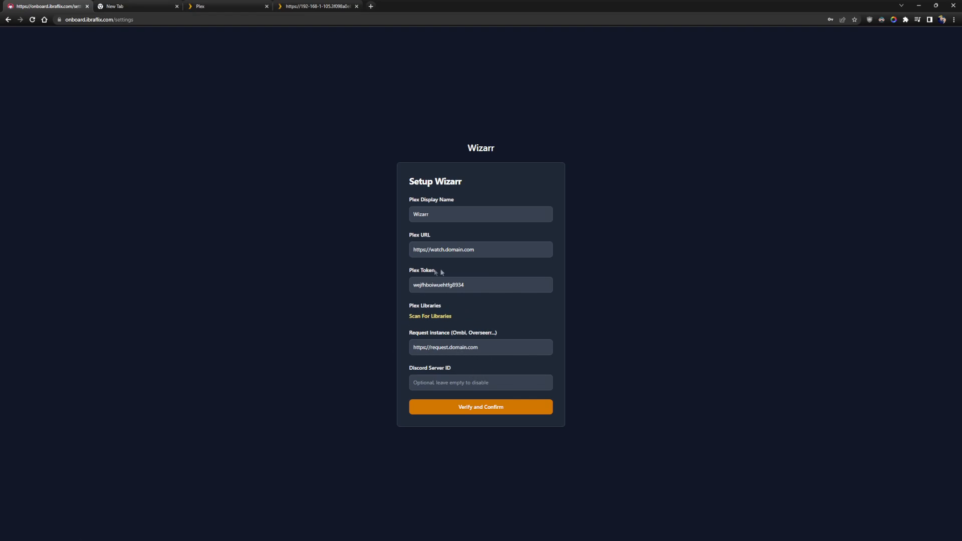
pyautogui.moveTo(447, 270)
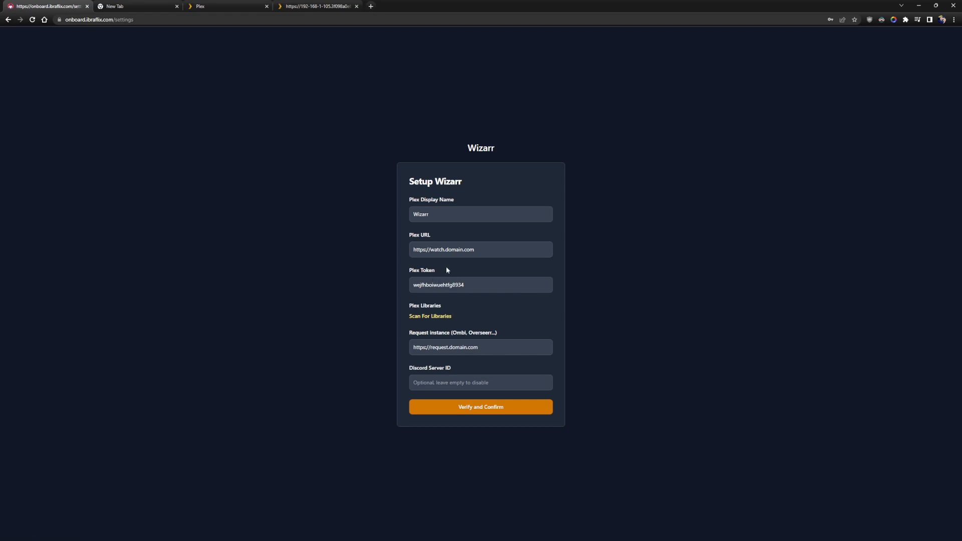
pyautogui.moveTo(369, 348)
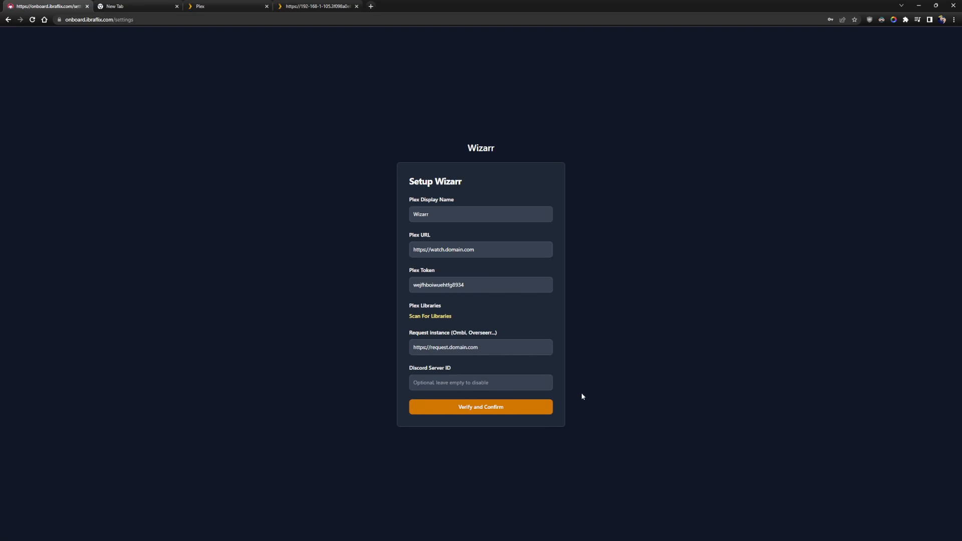
pyautogui.moveTo(584, 393)
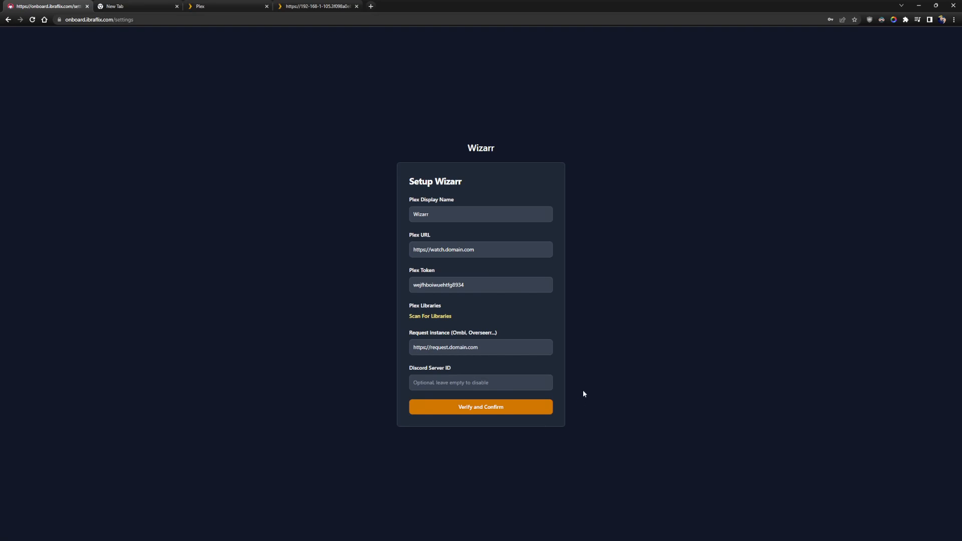
pyautogui.moveTo(436, 321)
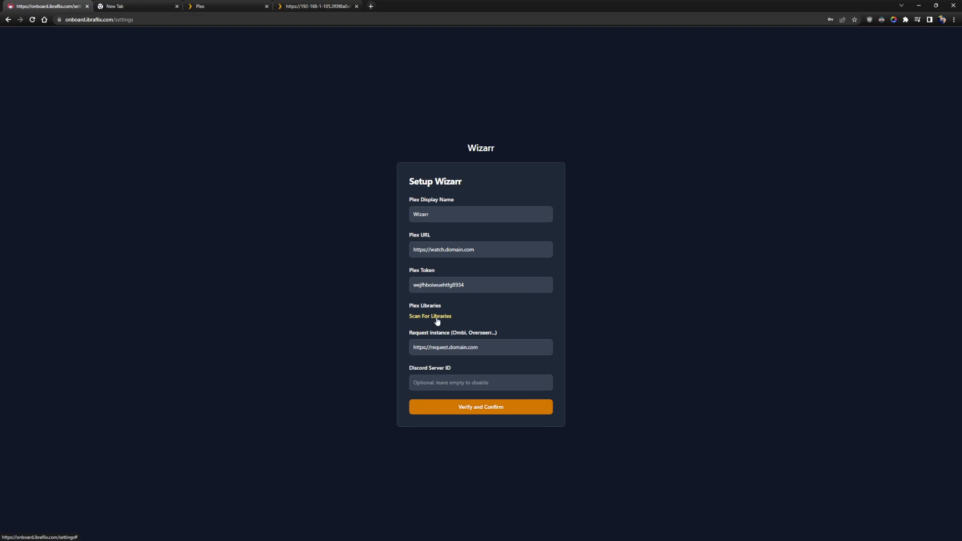
pyautogui.moveTo(441, 321)
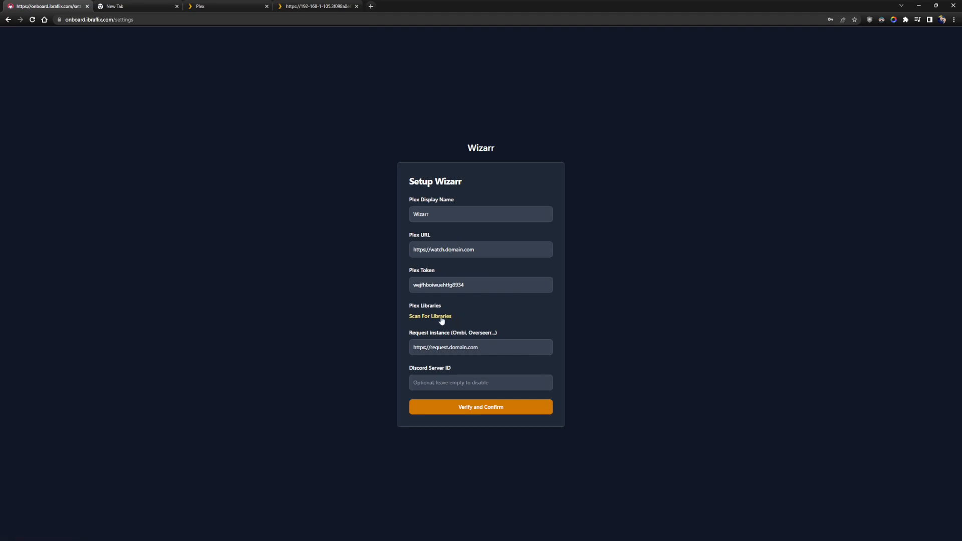
pyautogui.click(430, 316)
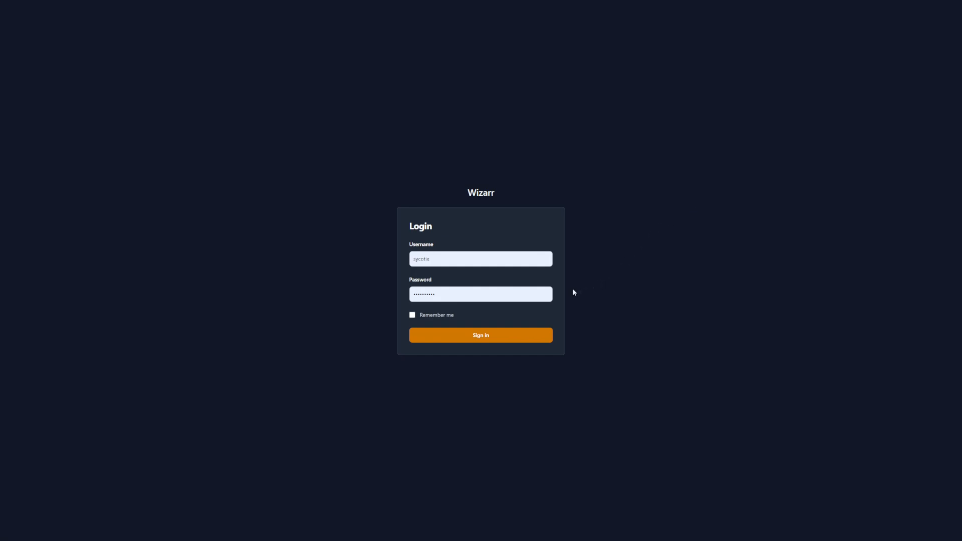
# Sign in to the admin dashboard with Remember me enabled
pyautogui.click(412, 315)
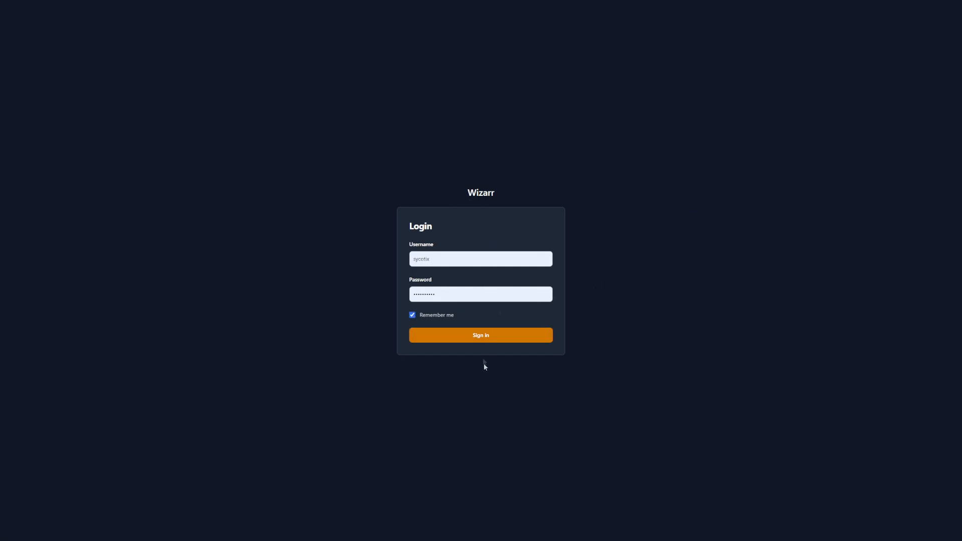
pyautogui.click(480, 335)
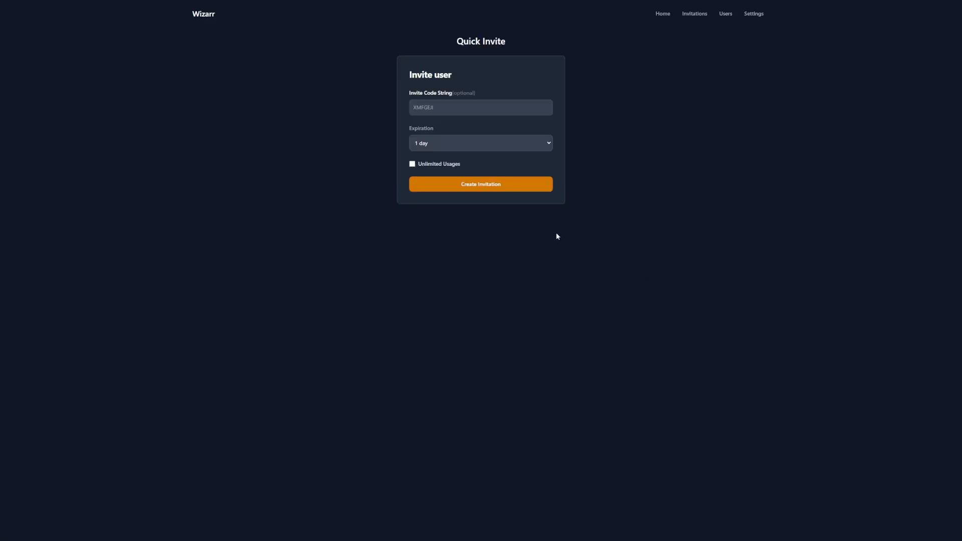
pyautogui.moveTo(600, 175)
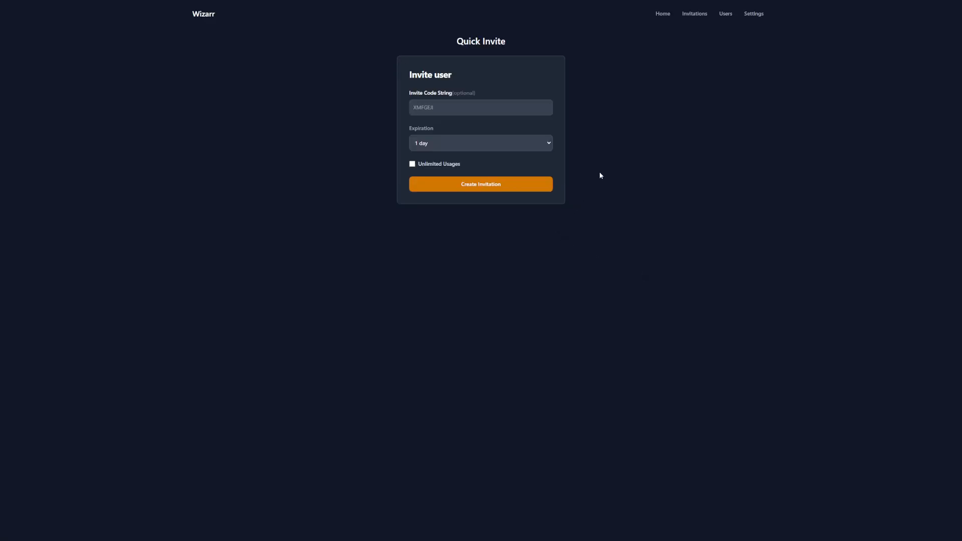
pyautogui.moveTo(549, 179)
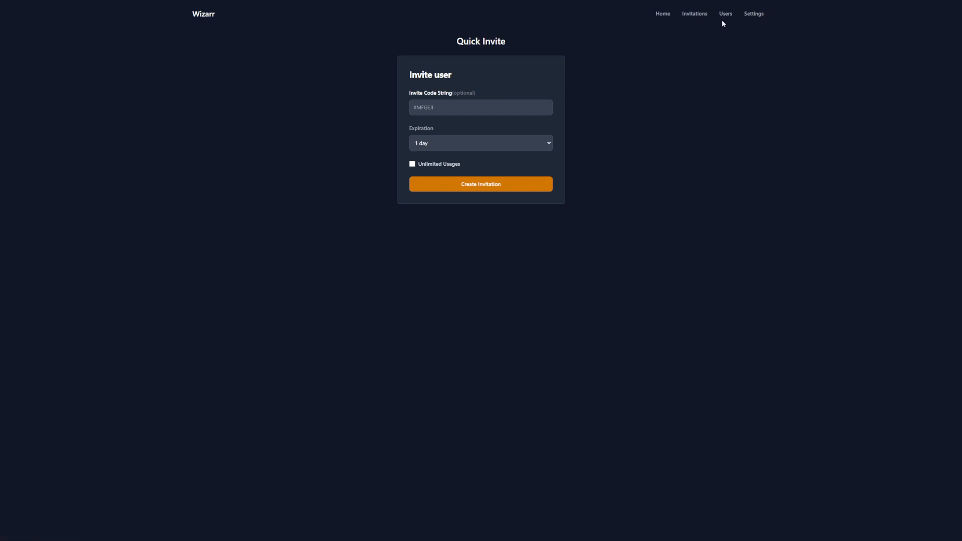
pyautogui.moveTo(564, 92)
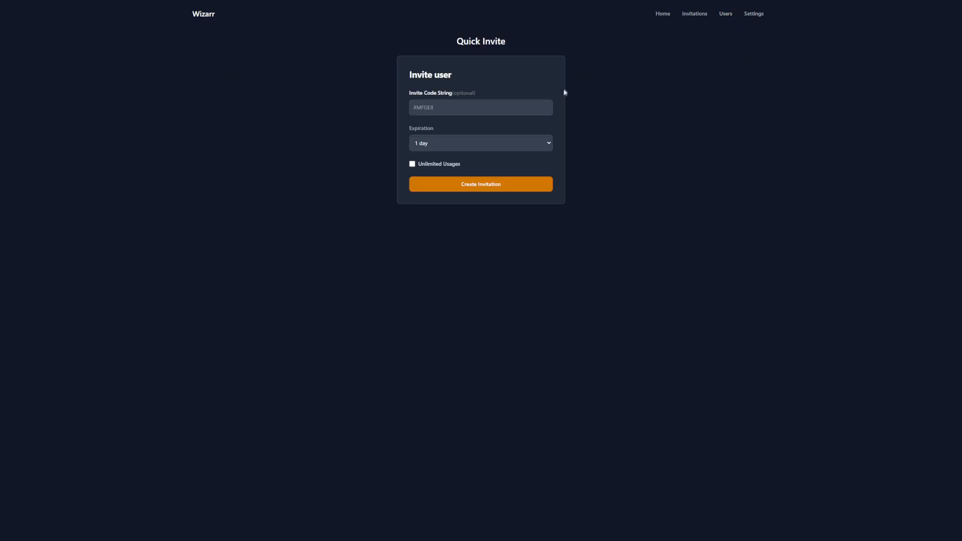
pyautogui.moveTo(458, 108)
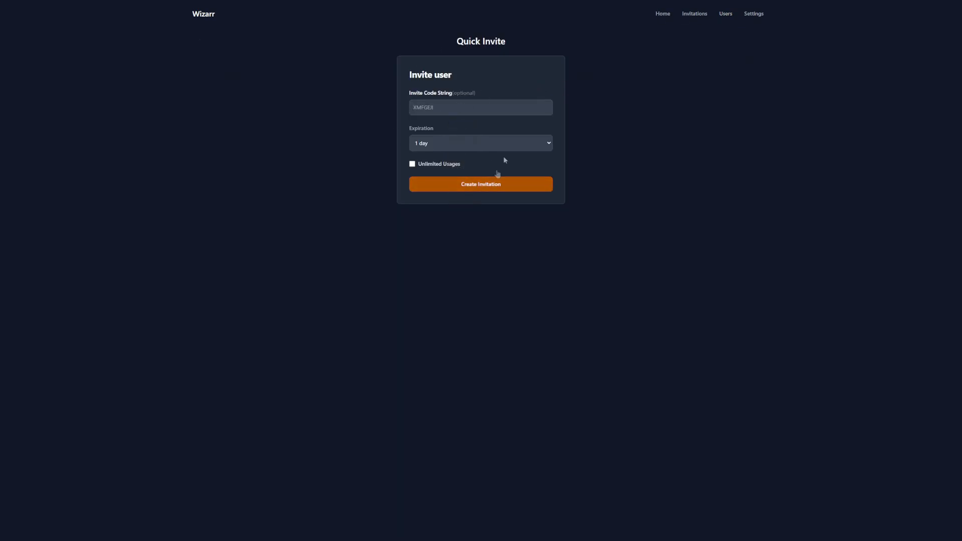
# Create a quick invitation that expires after 1 week
pyautogui.click(480, 143)
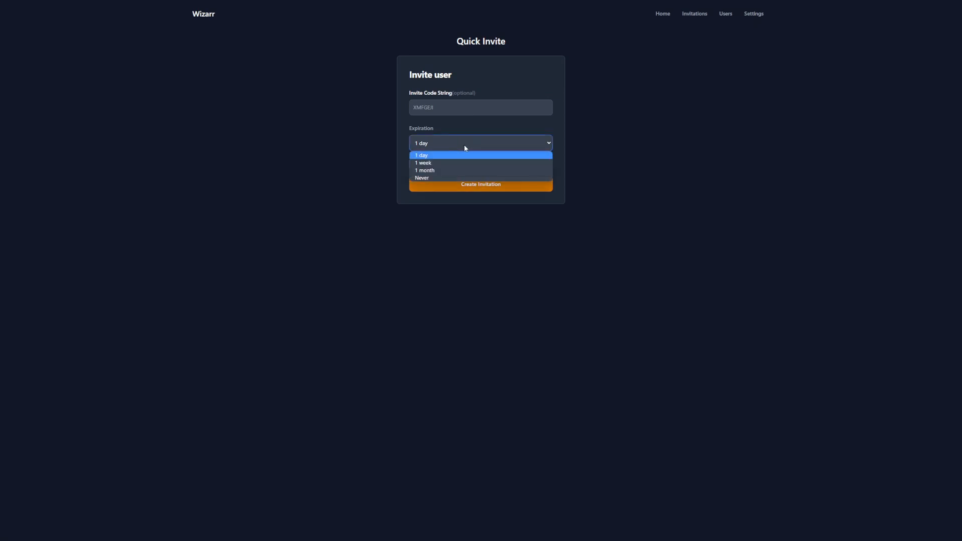
pyautogui.moveTo(434, 163)
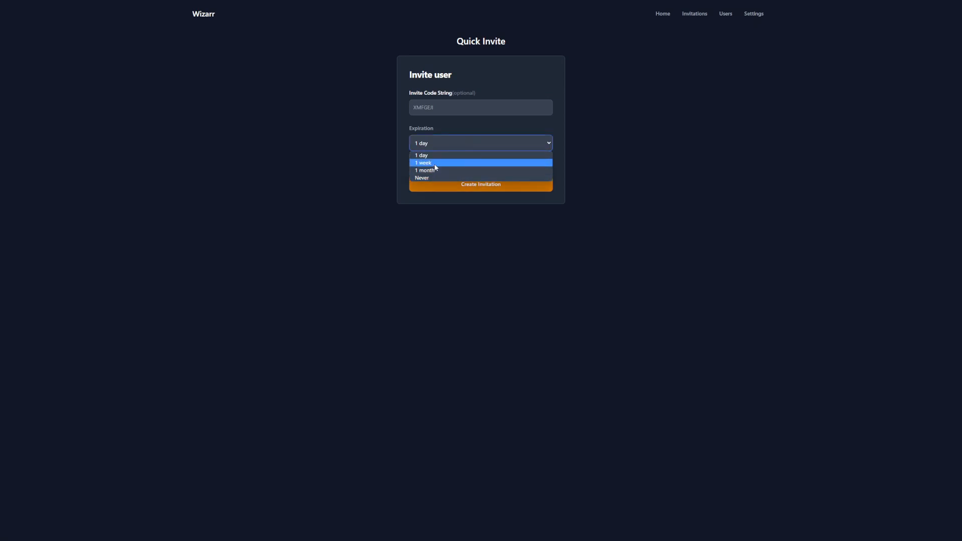
pyautogui.click(422, 163)
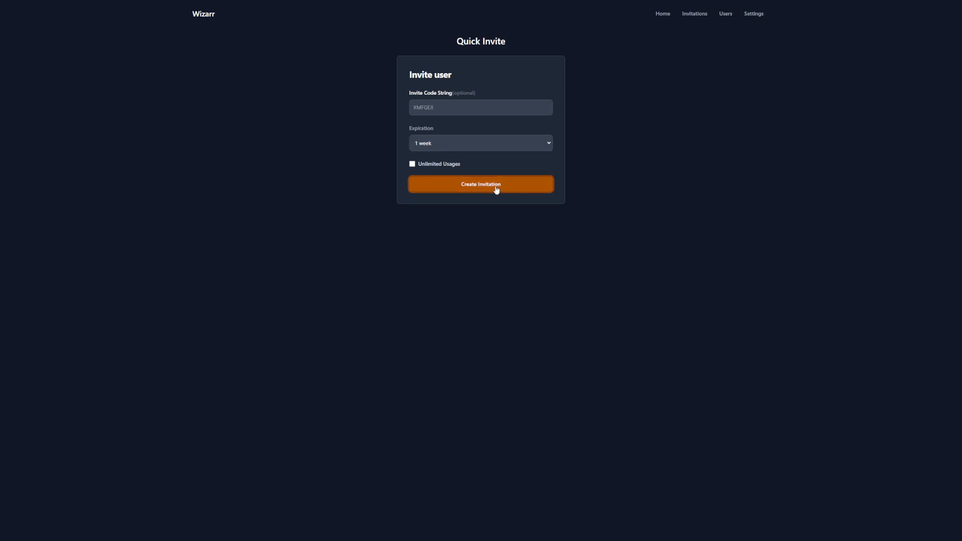
pyautogui.click(480, 184)
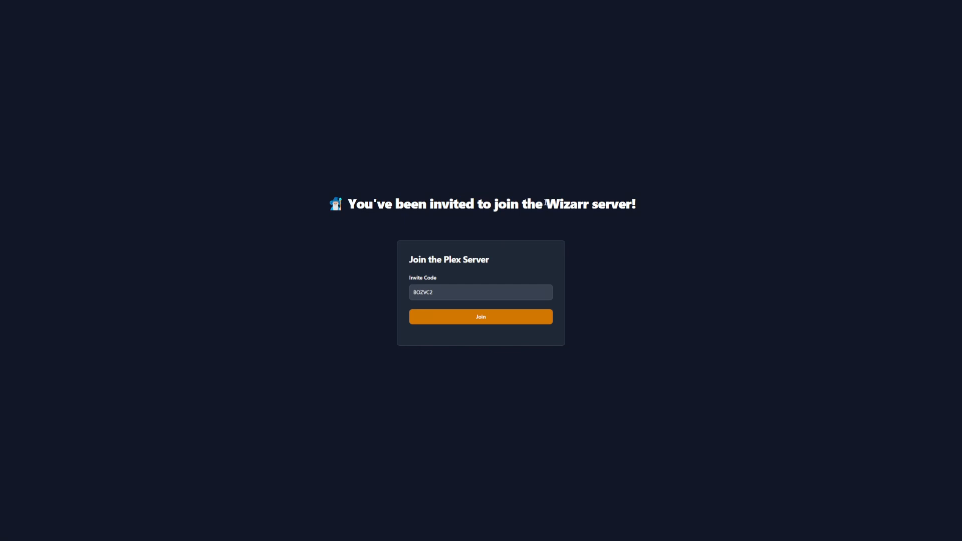
pyautogui.doubleClick(567, 204)
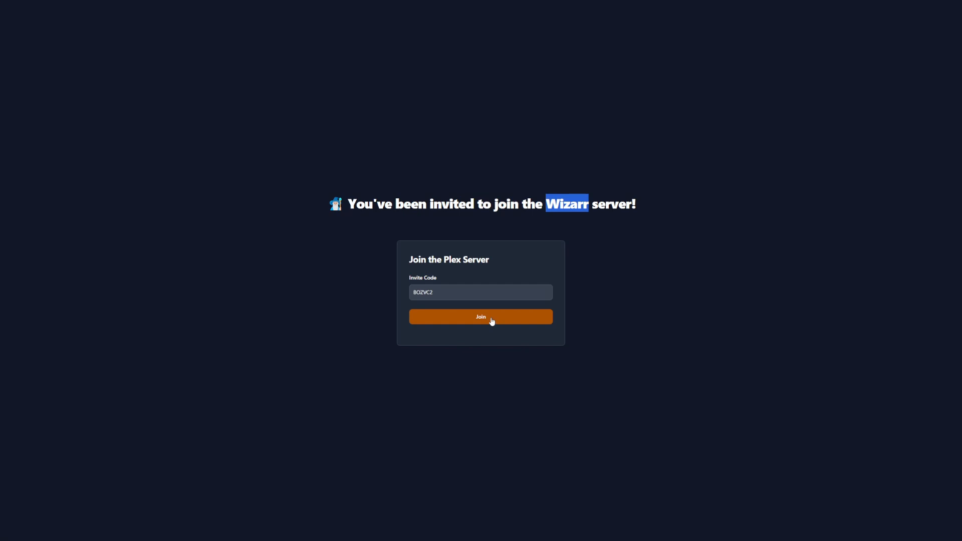
pyautogui.click(480, 316)
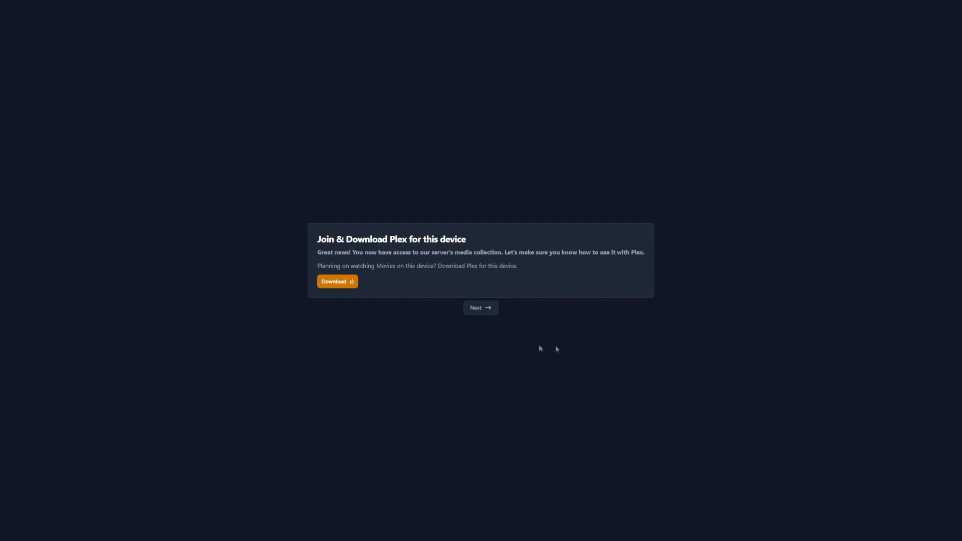
pyautogui.moveTo(378, 239)
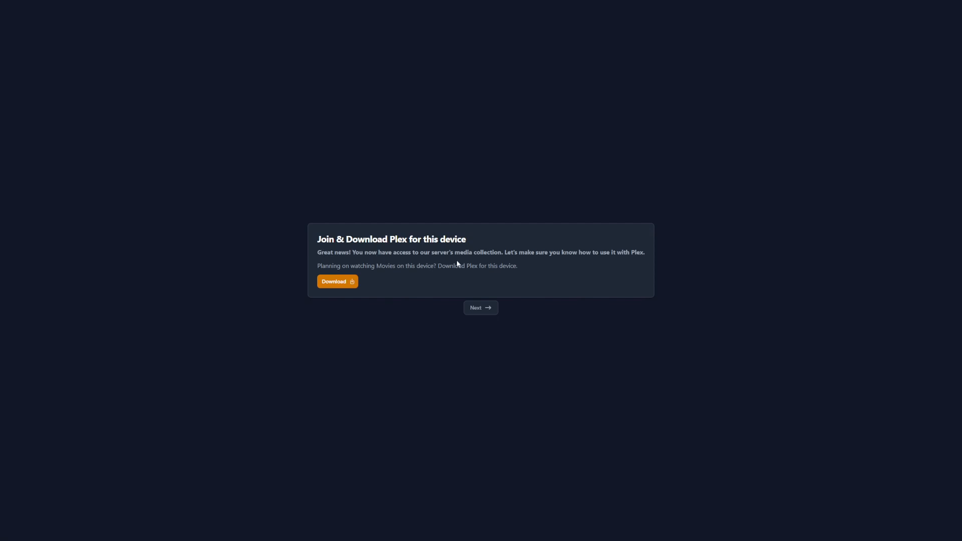
pyautogui.moveTo(554, 258)
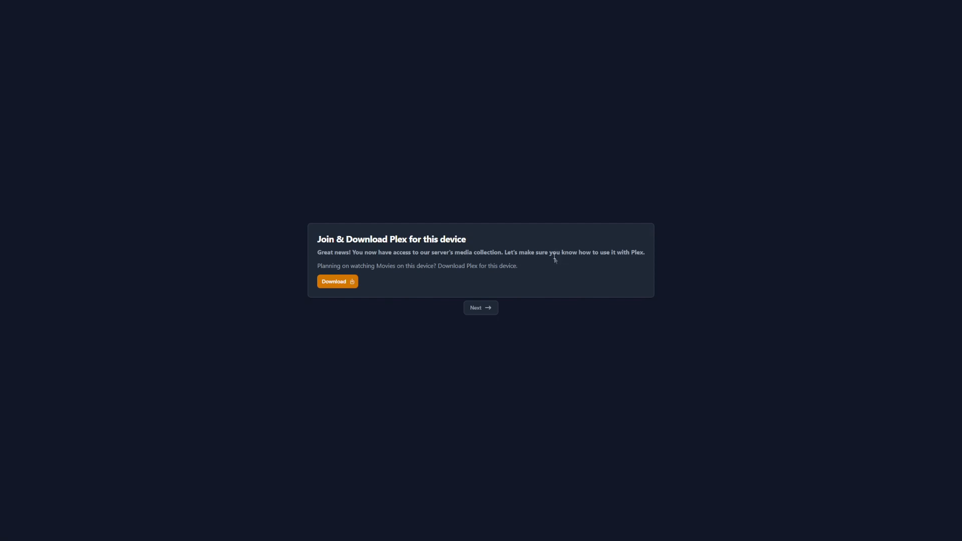
pyautogui.moveTo(364, 277)
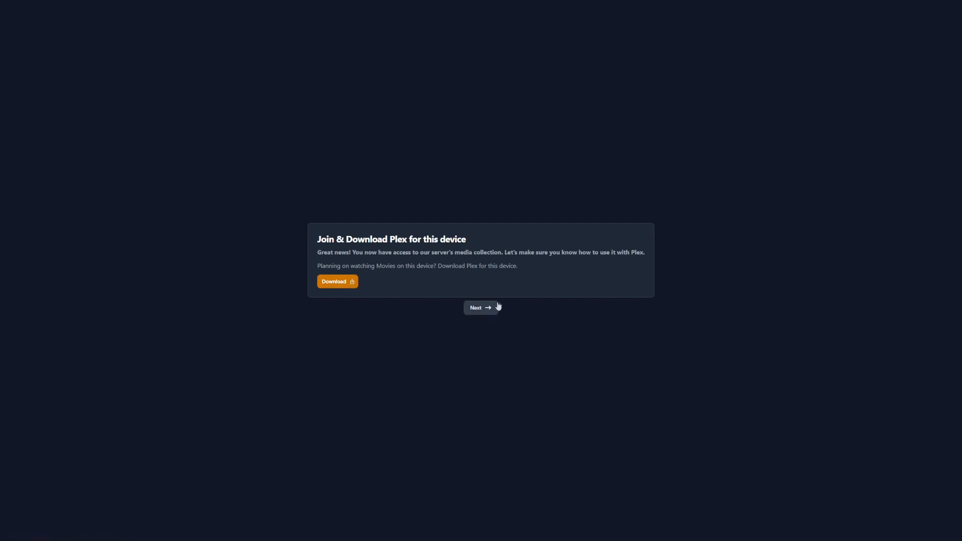
# Continue past the Plex download step and visit the media request site from Plex Requests
pyautogui.click(482, 307)
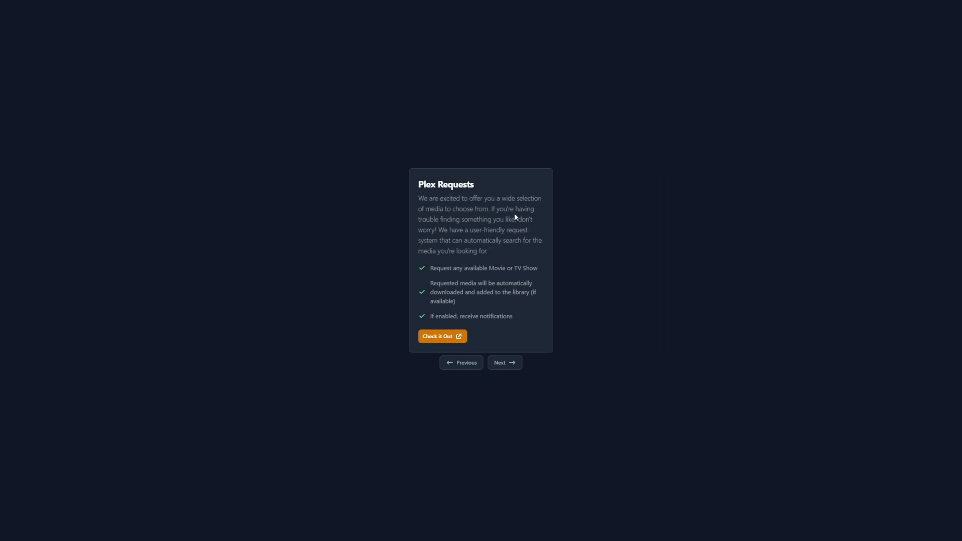
pyautogui.moveTo(484, 230)
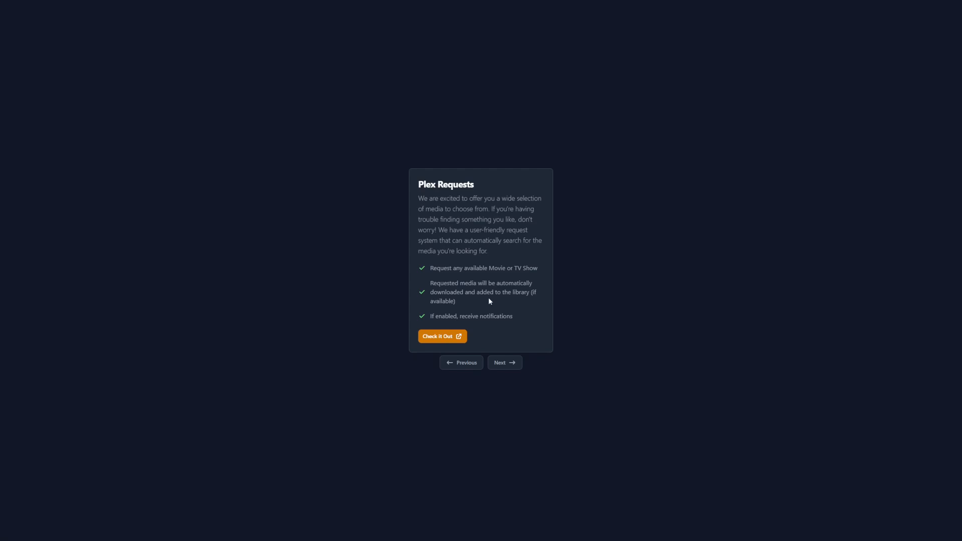
pyautogui.moveTo(449, 272)
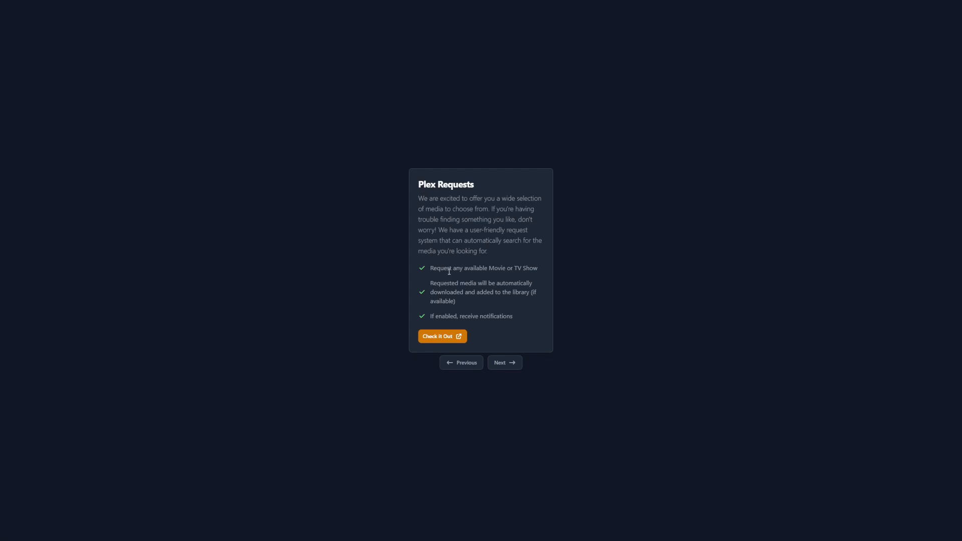
pyautogui.moveTo(496, 281)
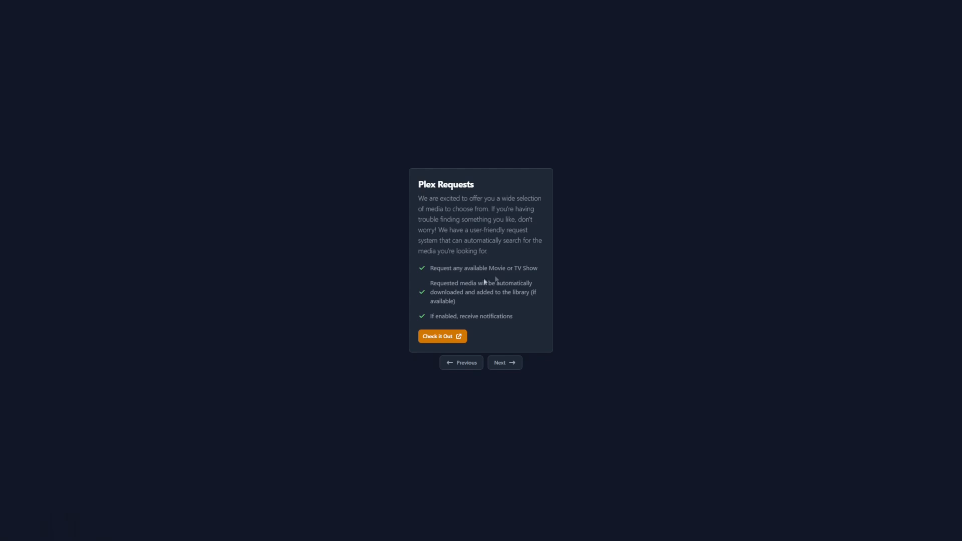
pyautogui.moveTo(462, 349)
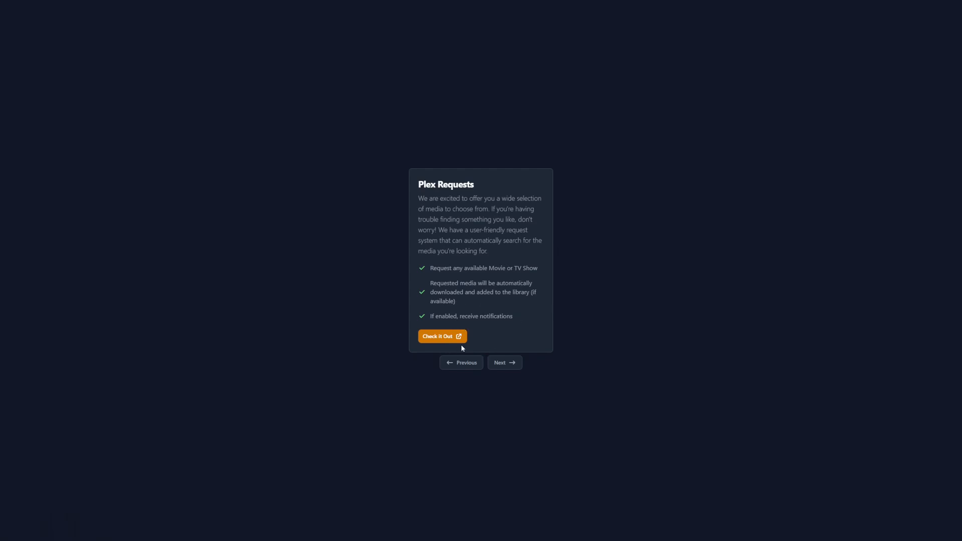
pyautogui.moveTo(463, 346)
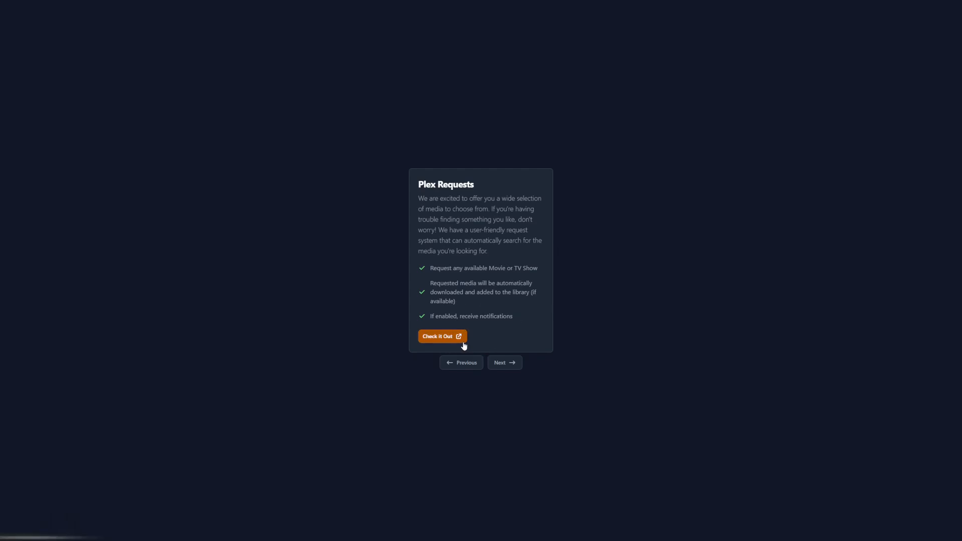
pyautogui.moveTo(513, 331)
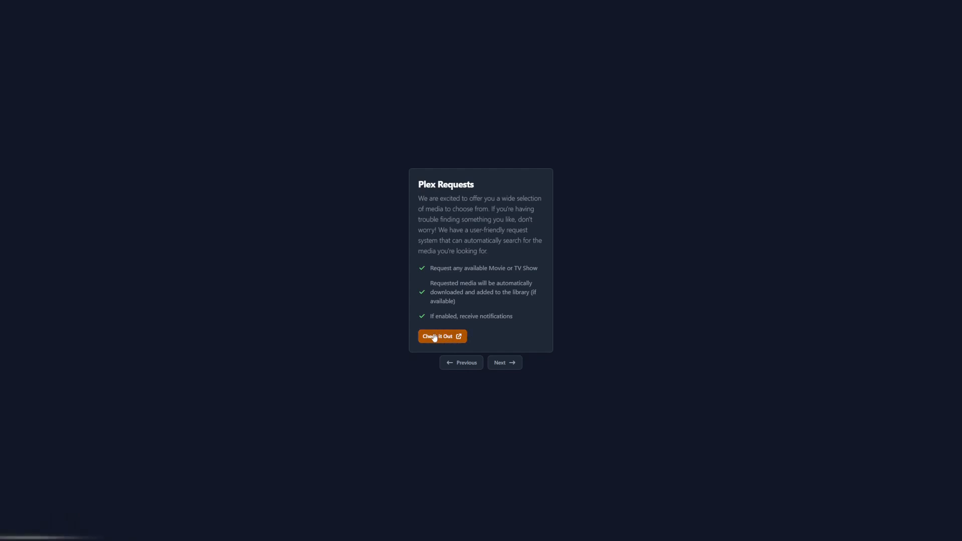
pyautogui.click(438, 337)
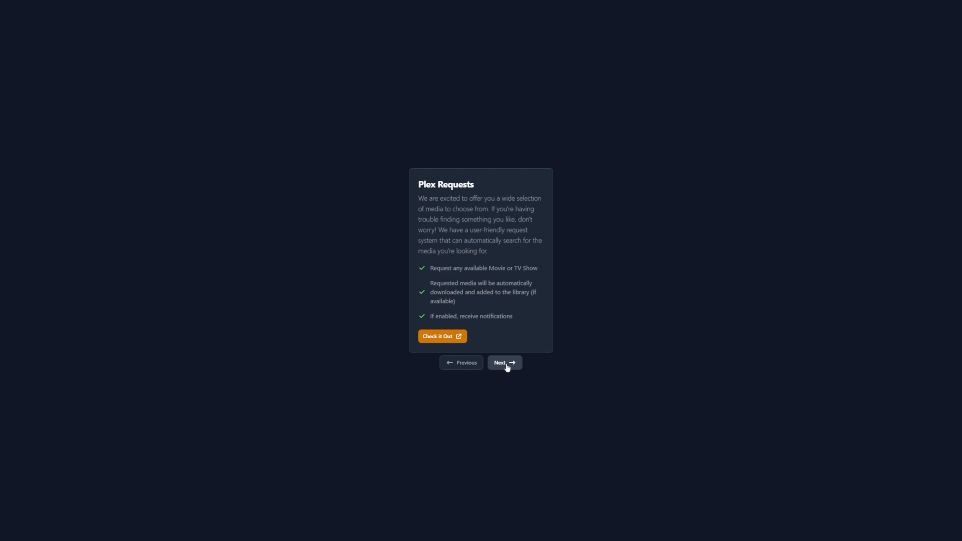
# Advance beyond the Plex Requests step to the following onboarding page
pyautogui.click(503, 363)
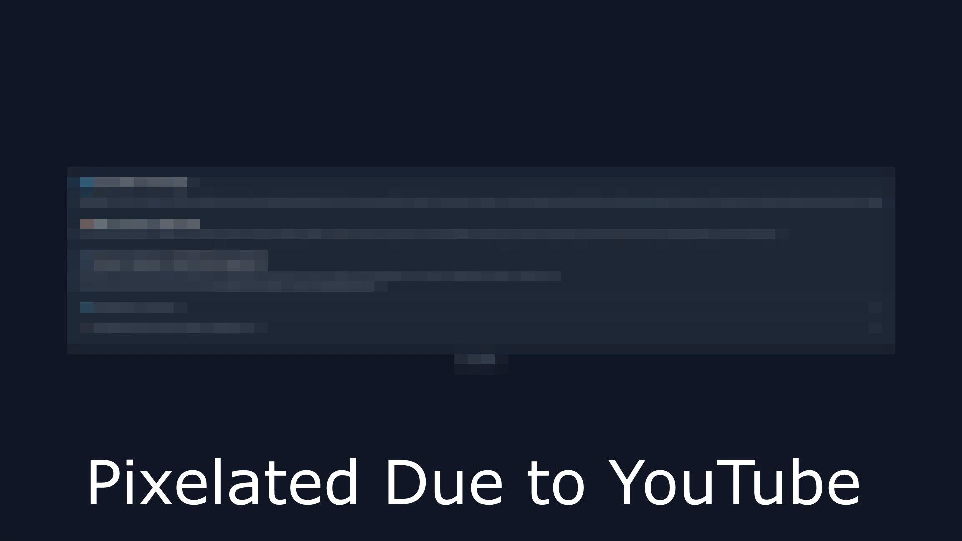
pyautogui.click(295, 202)
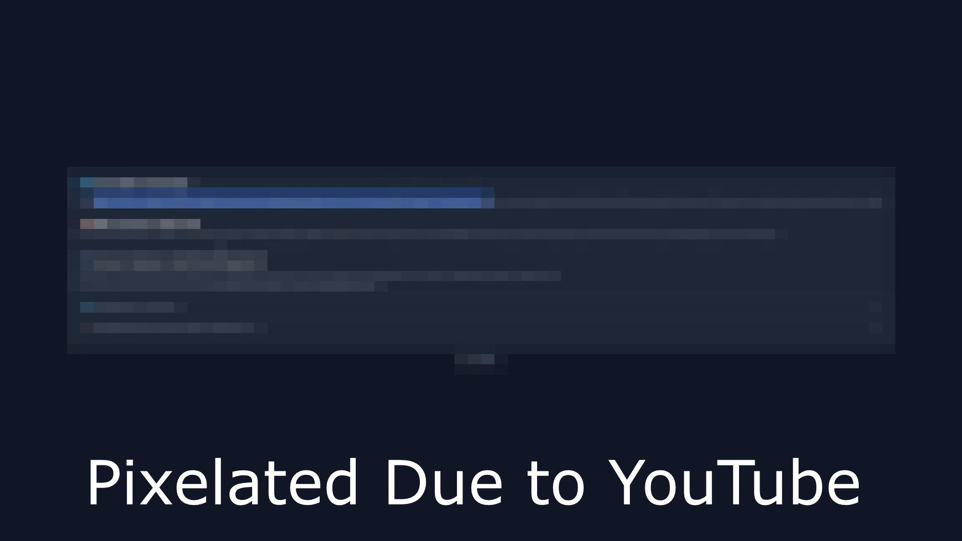